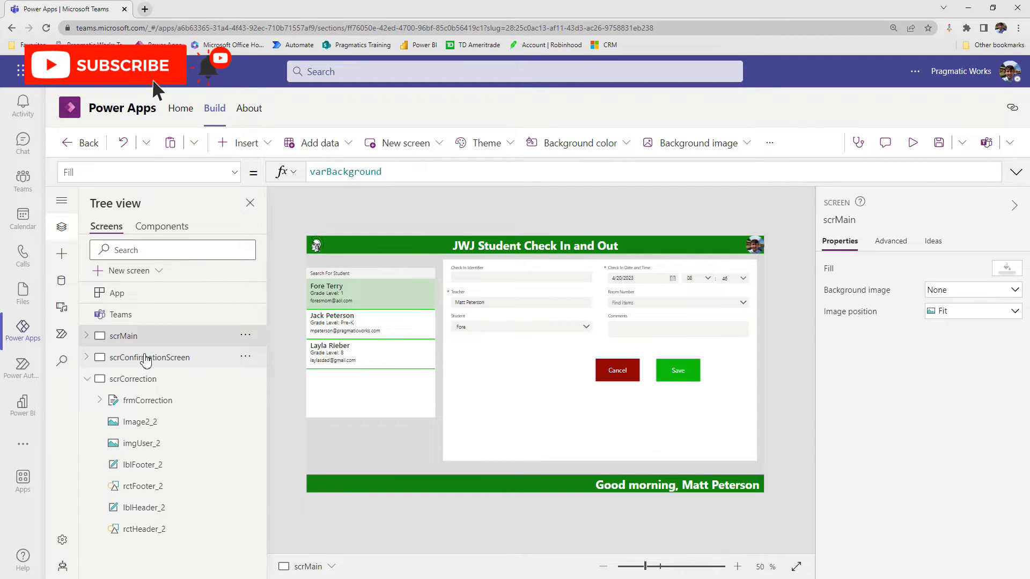
mouse_move(912, 143)
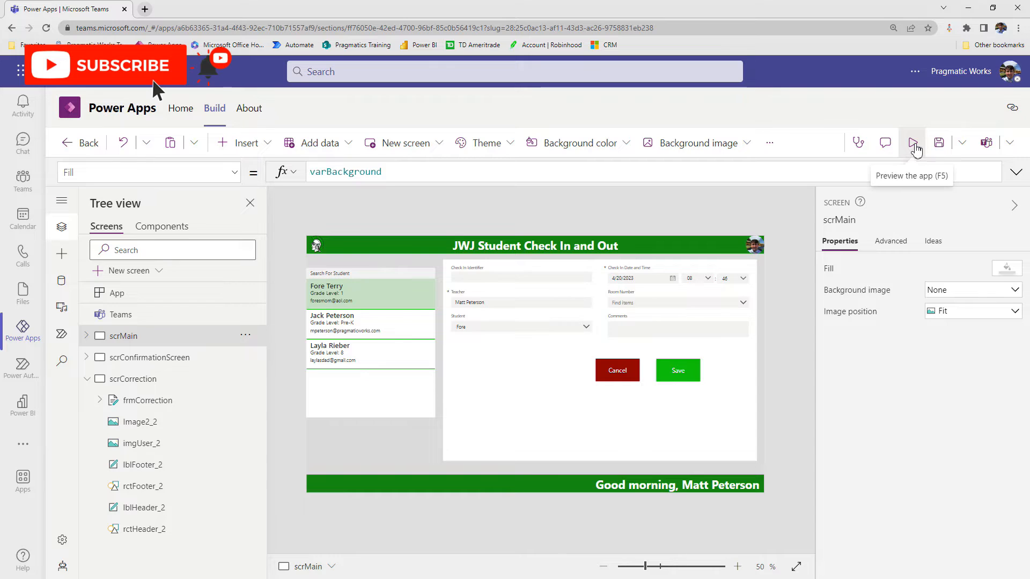
click(912, 143)
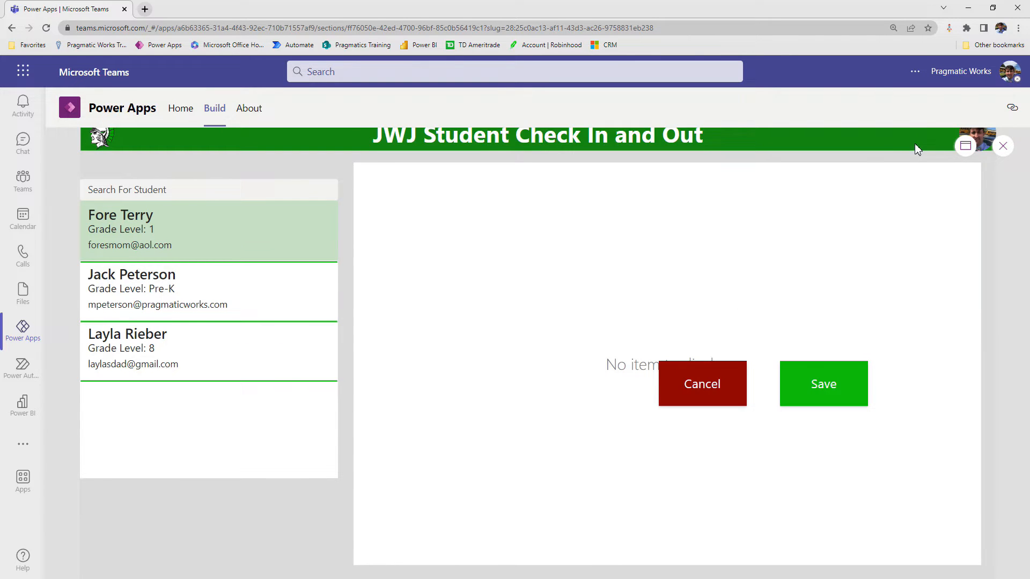
click(197, 230)
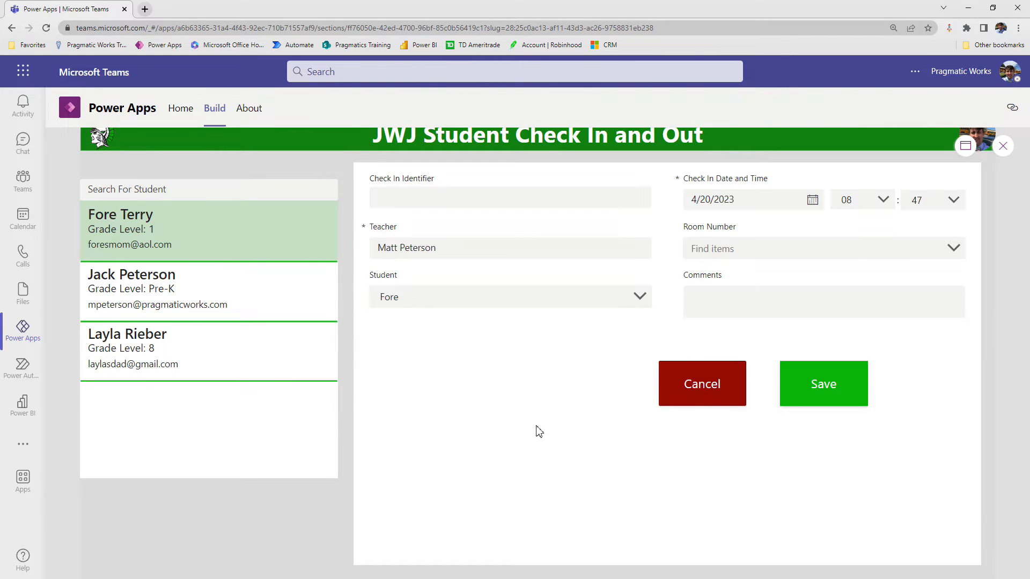
click(208, 290)
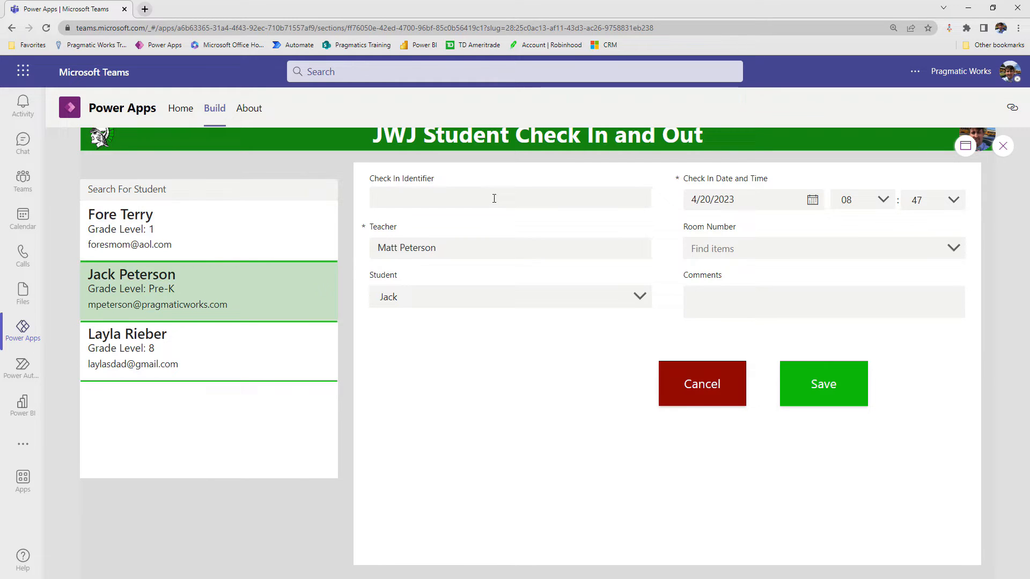
click(952, 248)
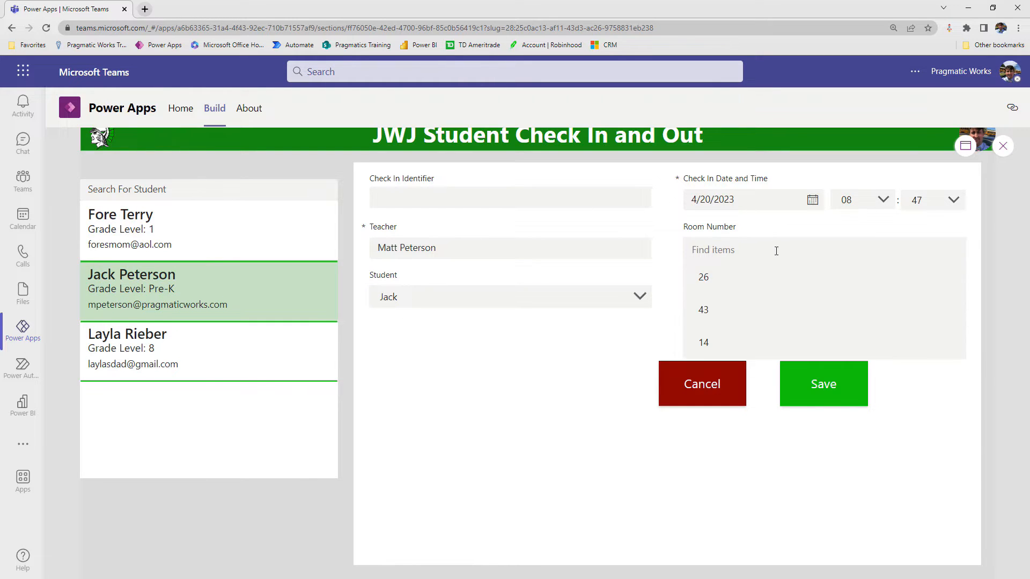
click(702, 277)
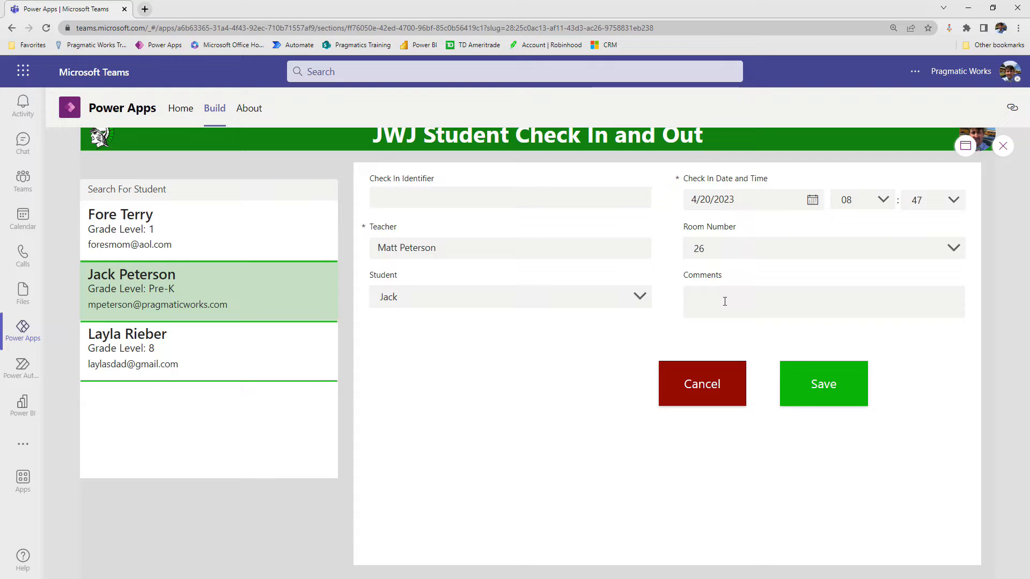
text(Lunch Help)
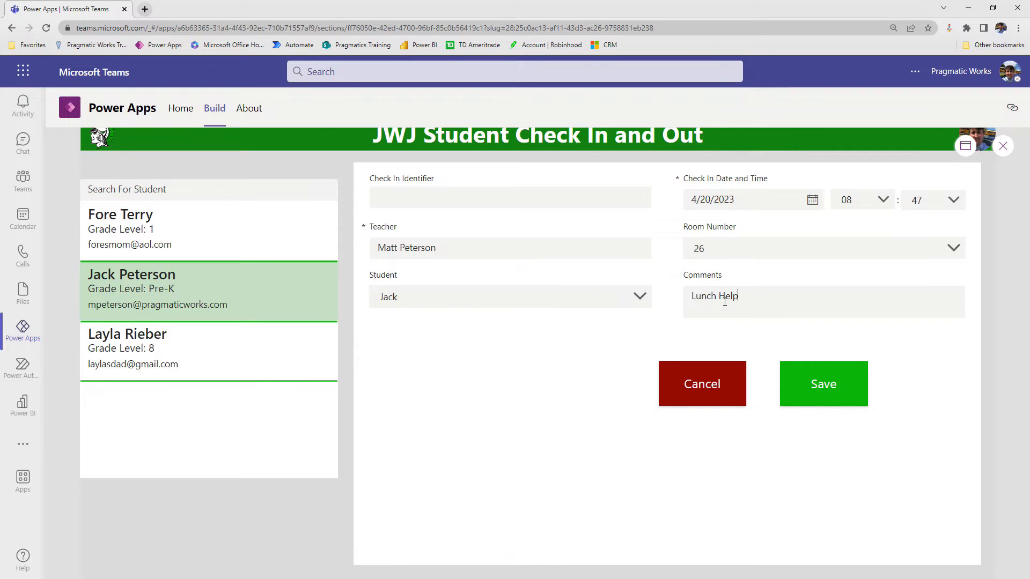
Save the check-in, dismiss the notification, and confirm all is good.
click(823, 384)
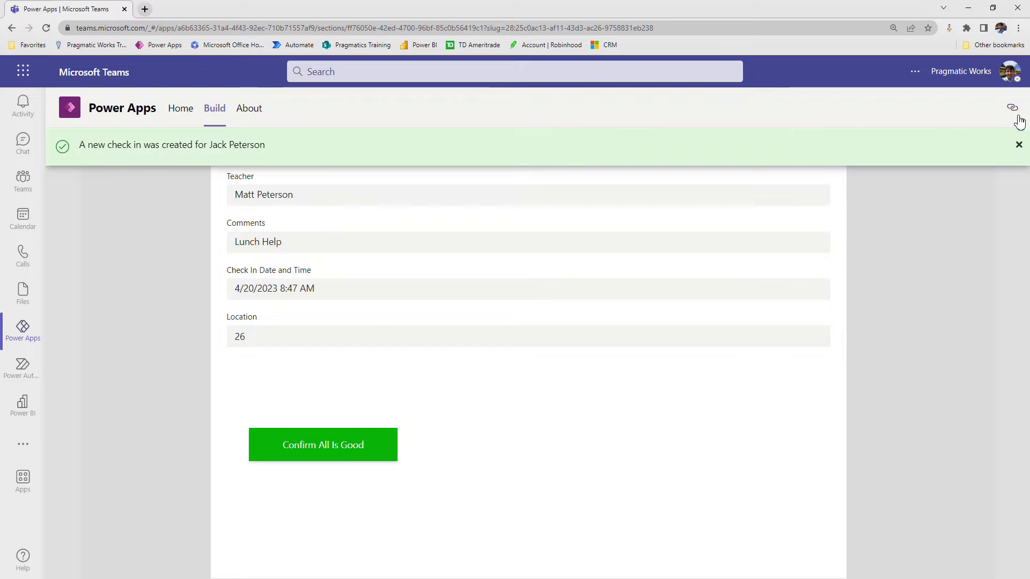
click(1018, 144)
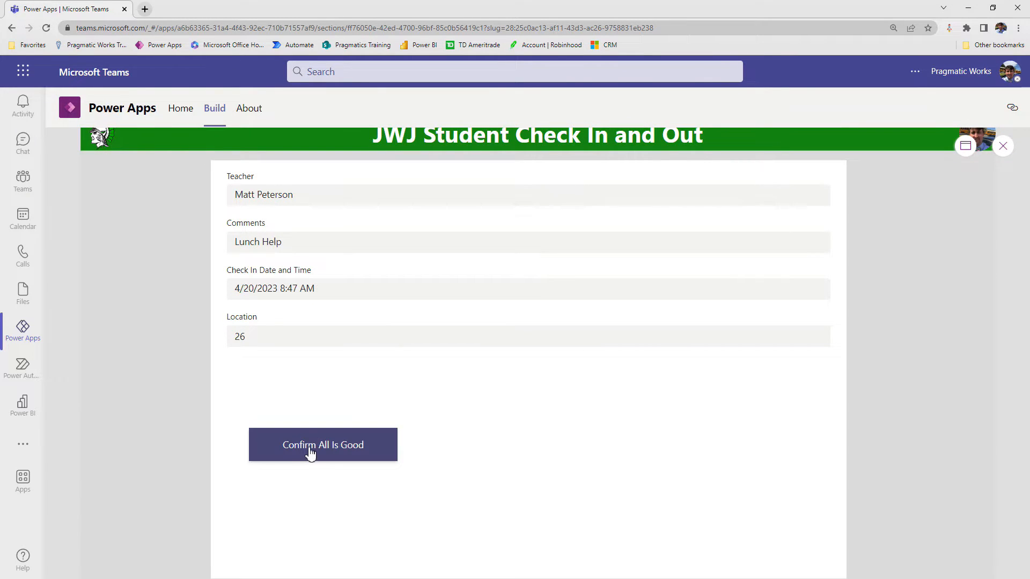
click(322, 445)
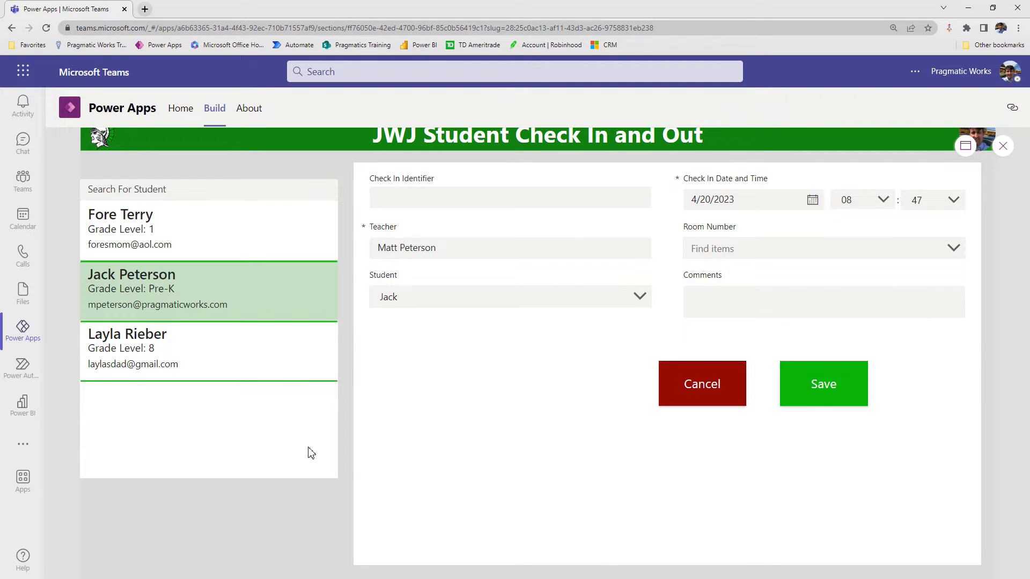
mouse_move(800, 423)
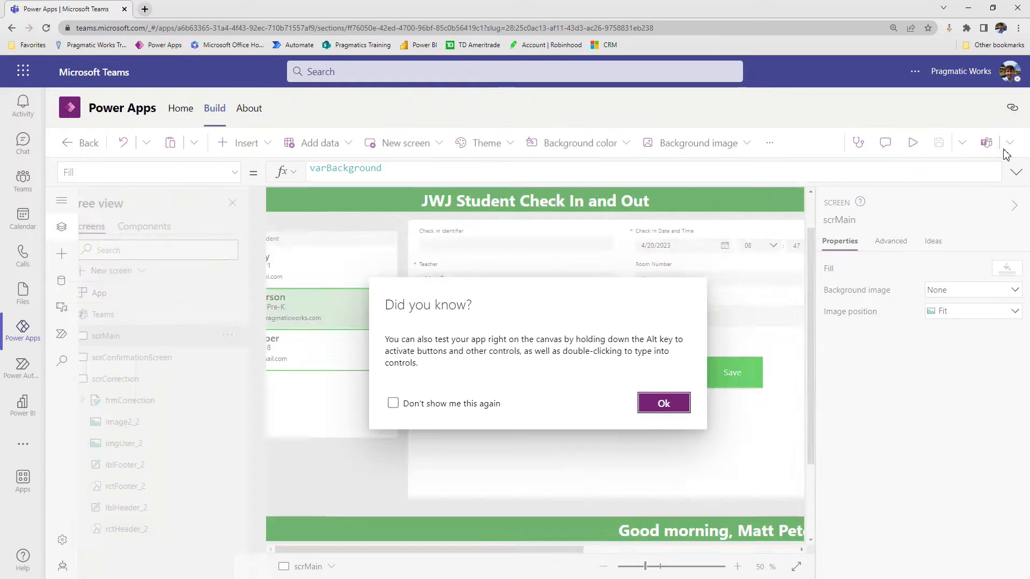
Dismiss the tip, inspect scrCorrection, then select scrConfirmationScreen in the Tree view.
click(663, 403)
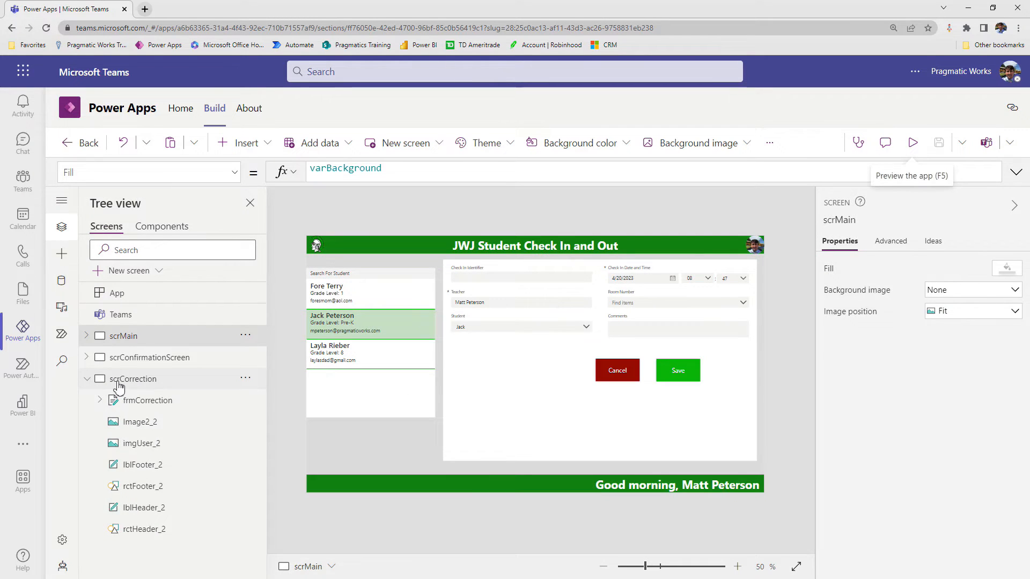
click(133, 378)
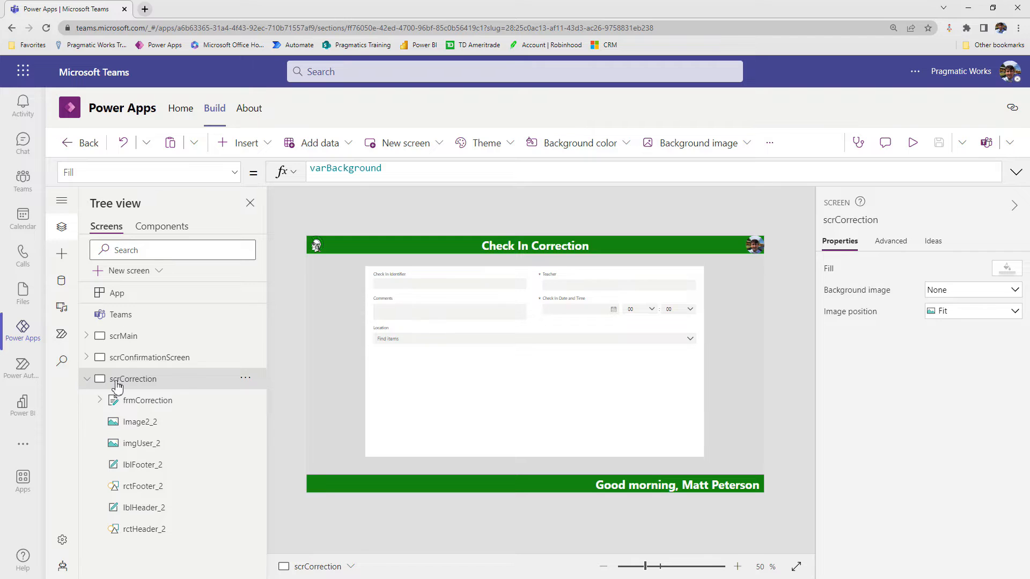
mouse_move(594, 252)
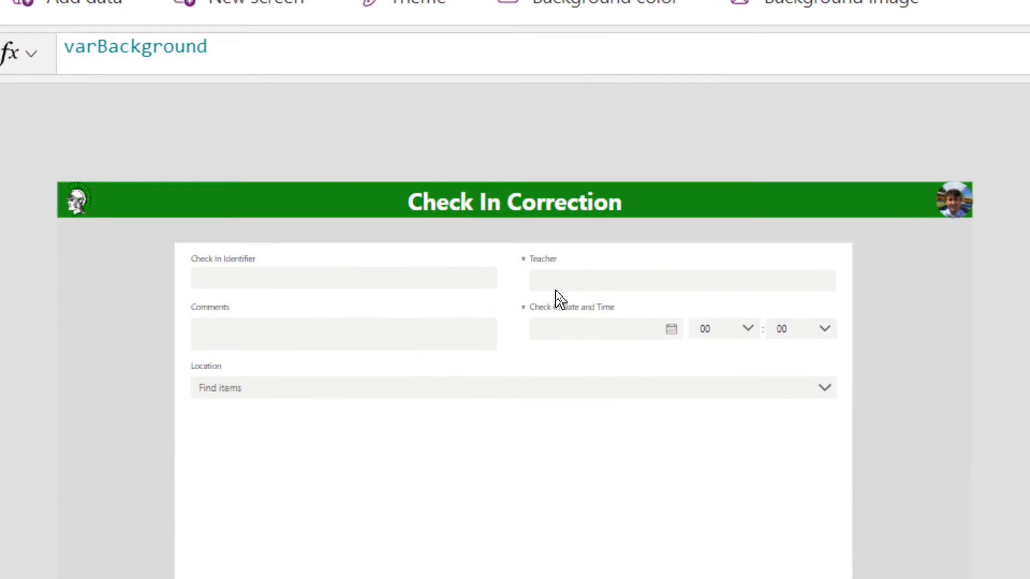
mouse_move(323, 285)
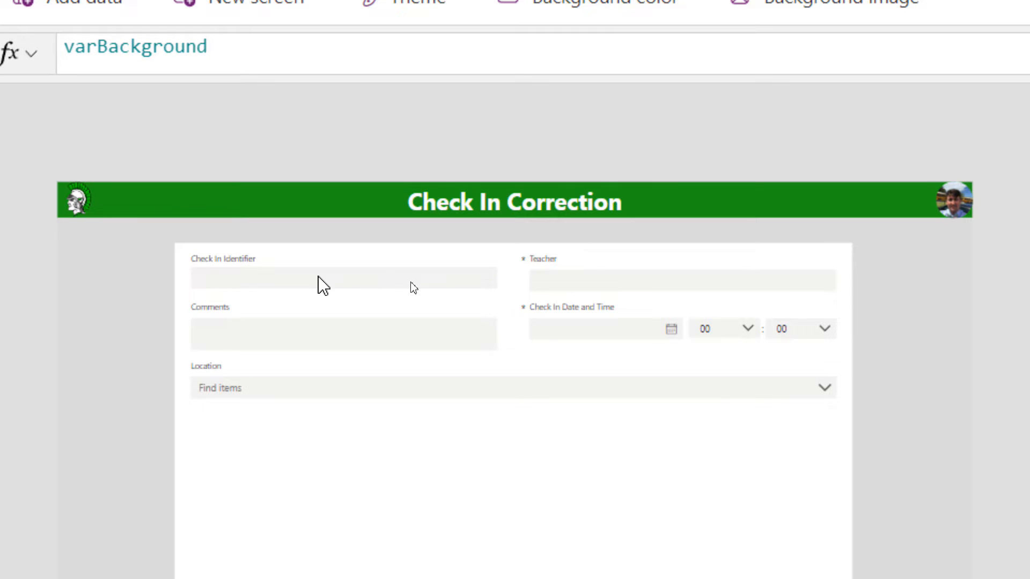
mouse_move(383, 464)
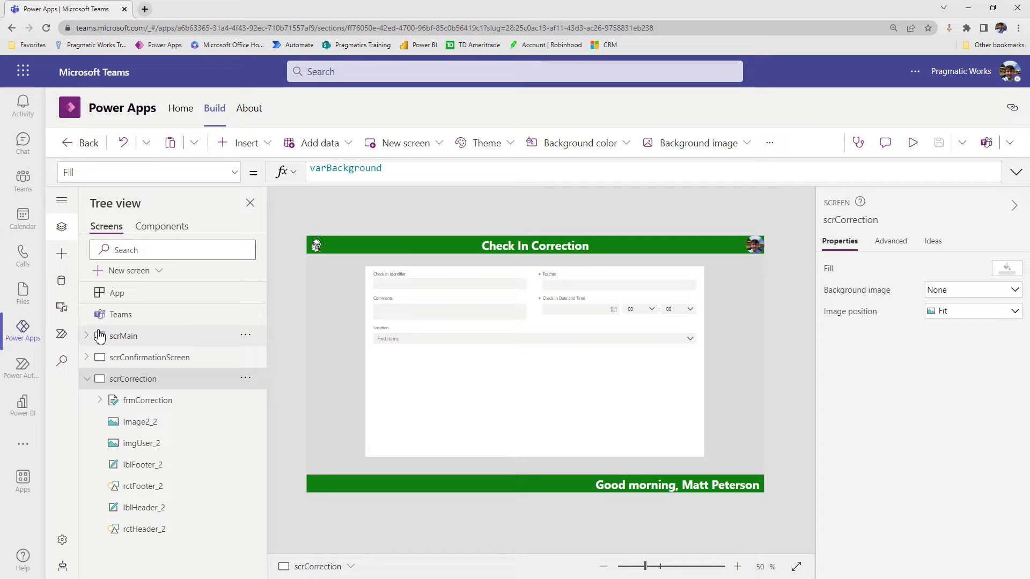
click(149, 357)
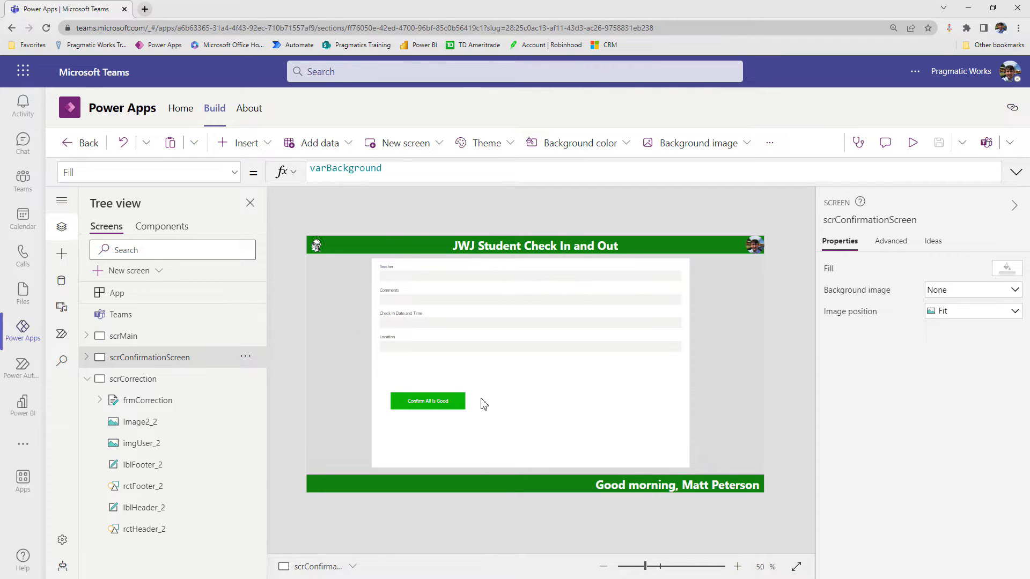
mouse_move(524, 418)
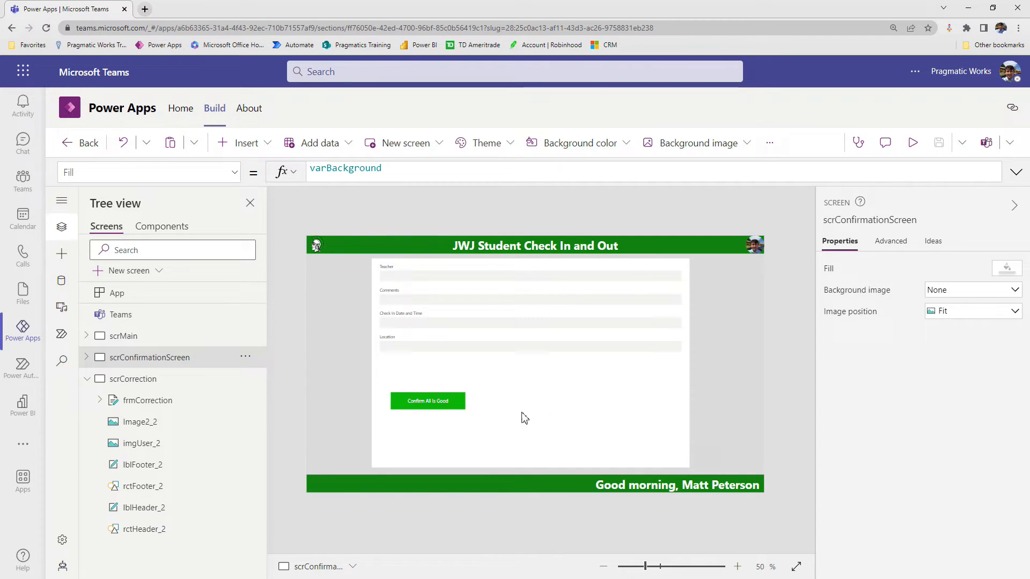
mouse_move(138, 421)
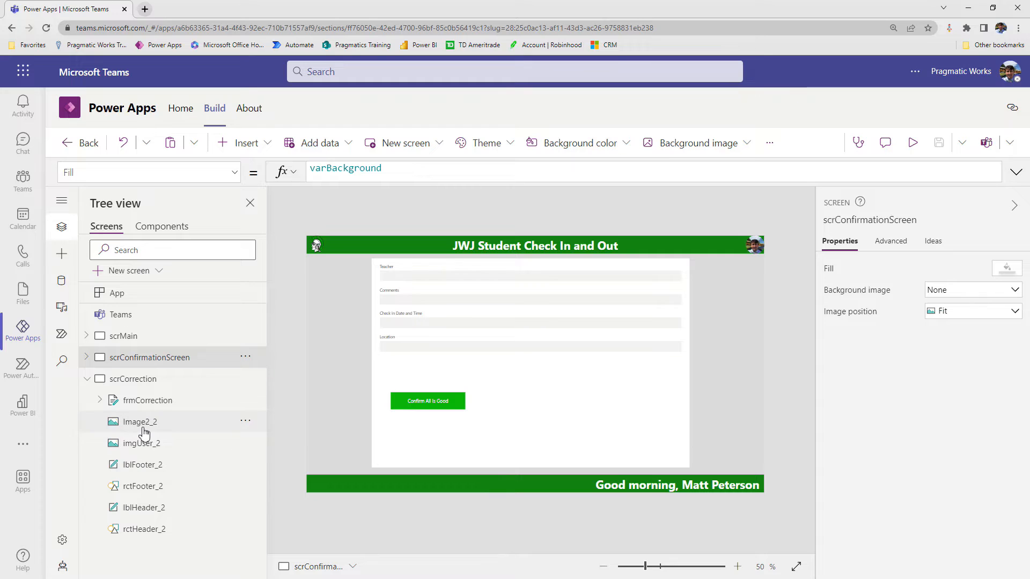
Duplicate btnConfirm as a 'Make Correction' button with Color.Red fill.
click(427, 401)
text(Make Correction)
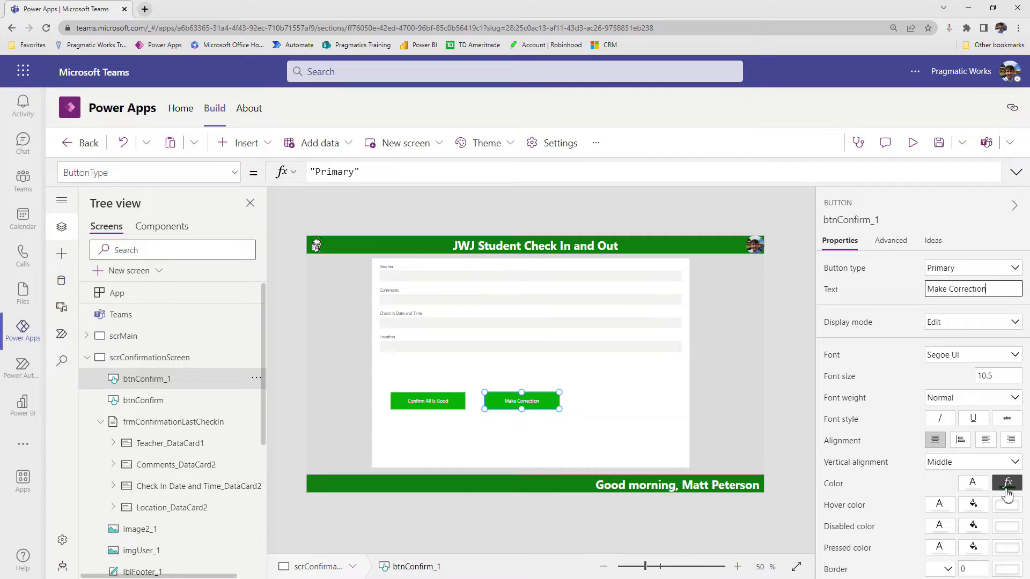
click(1007, 483)
text(Color.Red)
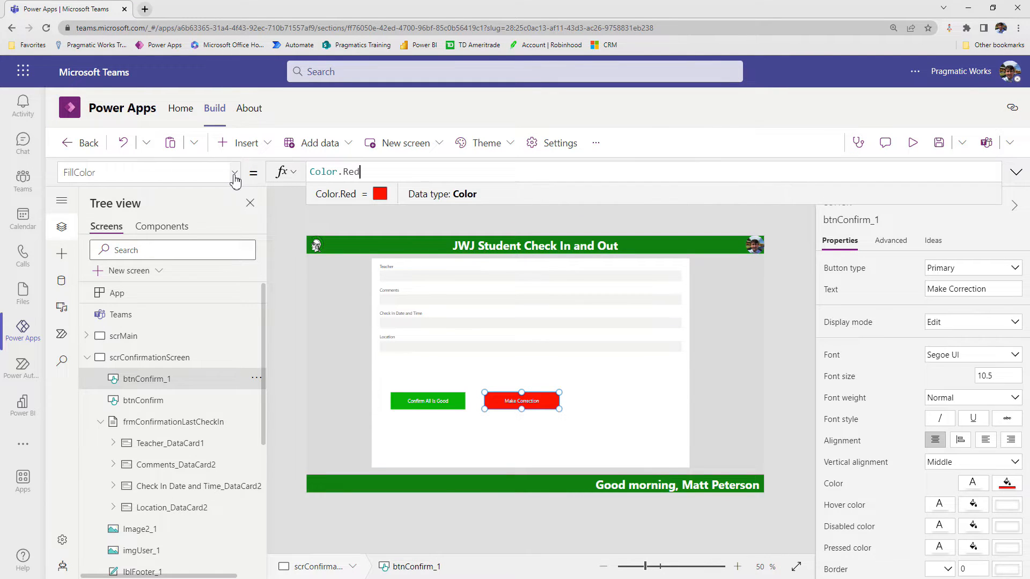
click(234, 172)
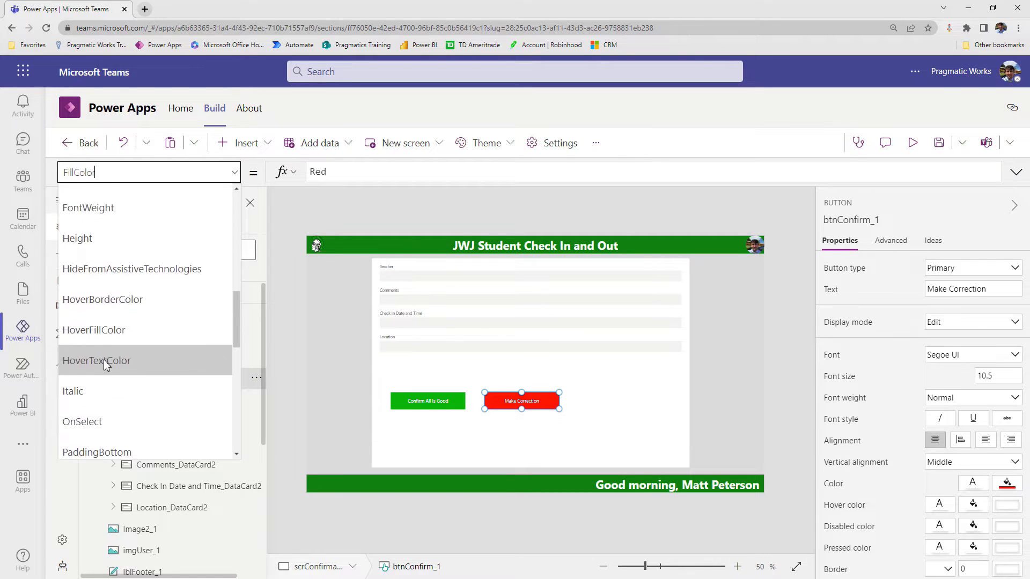
click(82, 422)
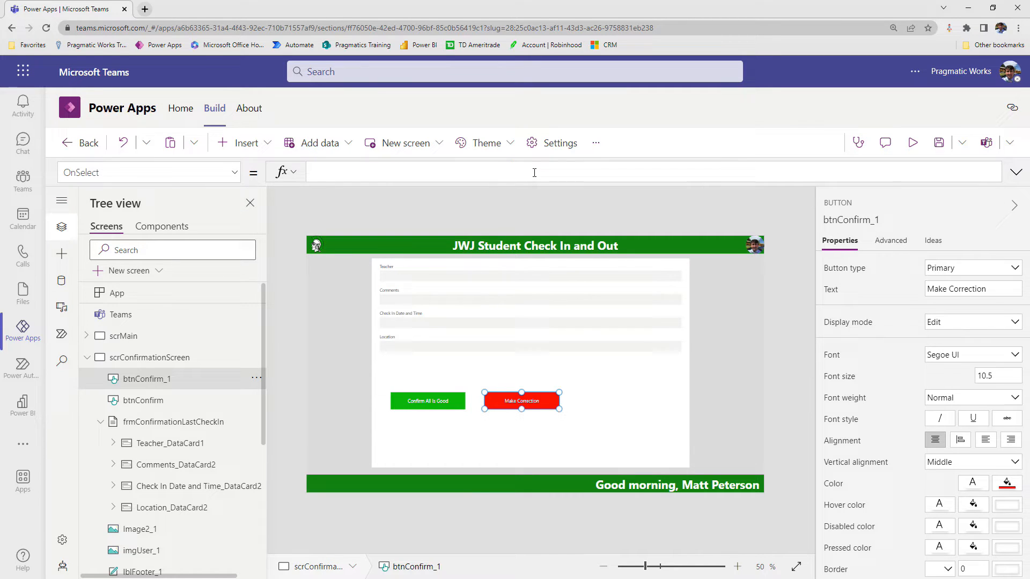
Set Make Correction's OnSelect to Navigate(scrCorrection) and preview the app.
text(Navigate()
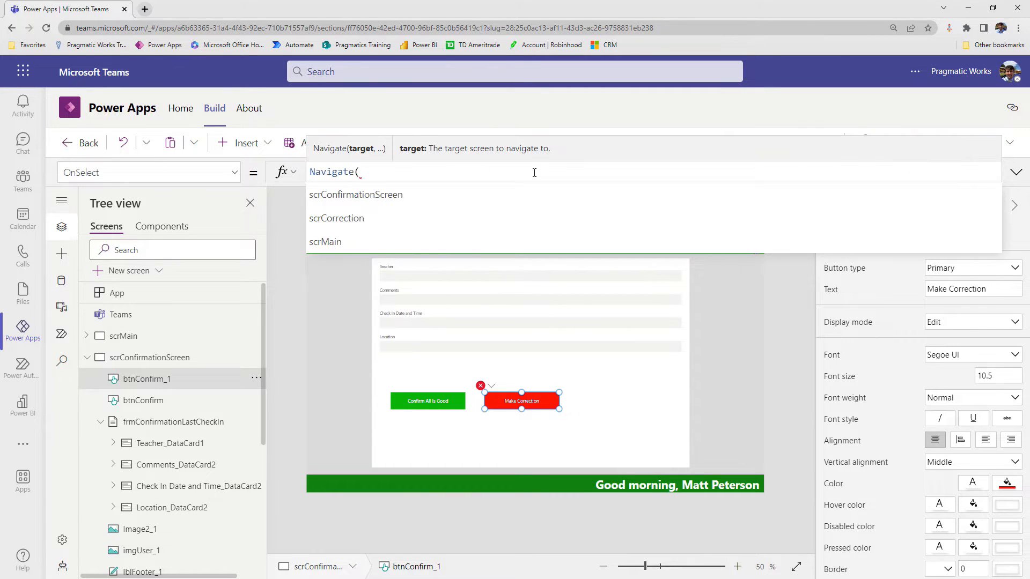
click(336, 218)
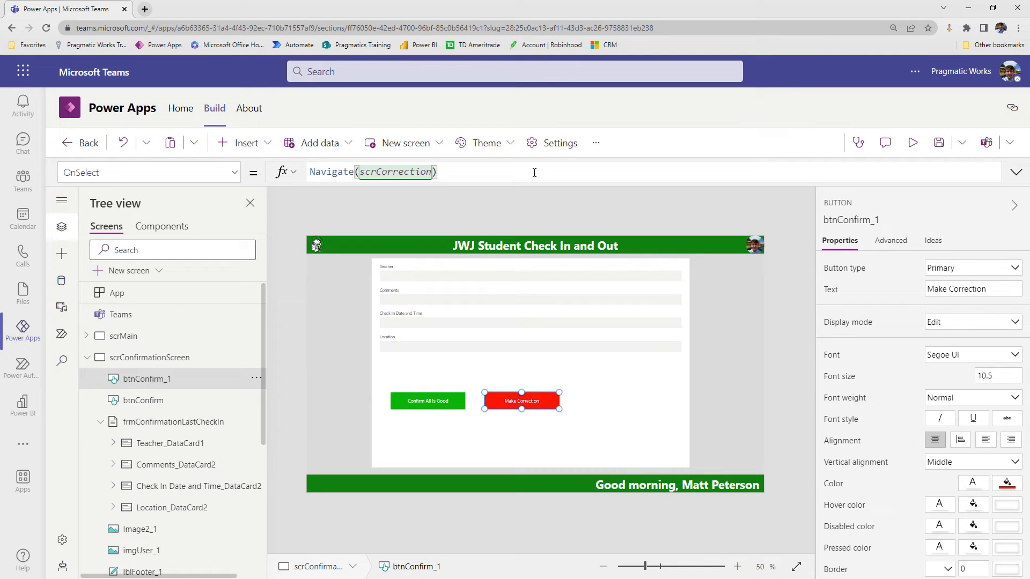
click(124, 336)
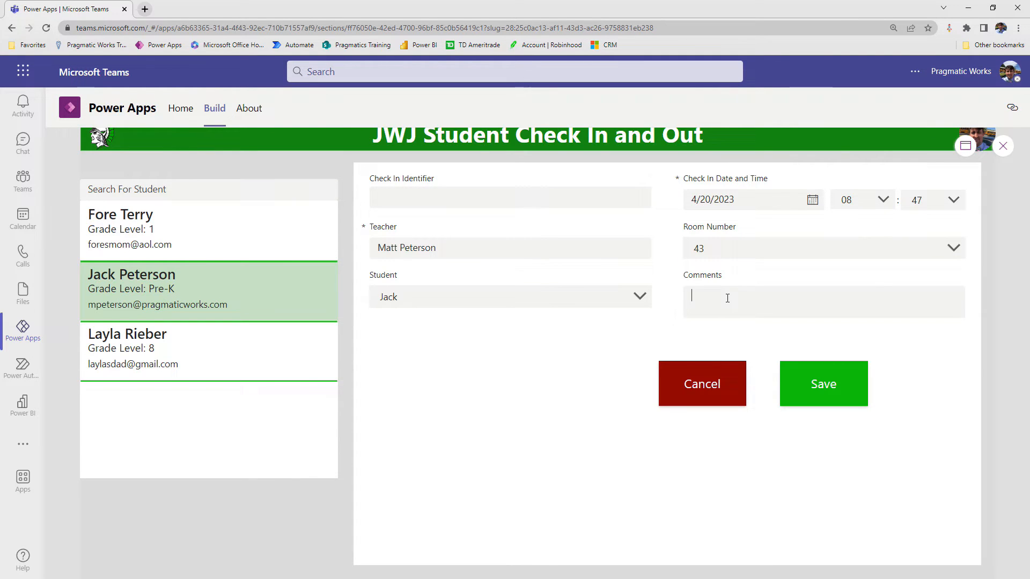
Save a check-in commented 'yada yada', then press Make Correction to view the correction screen.
text(yada yada)
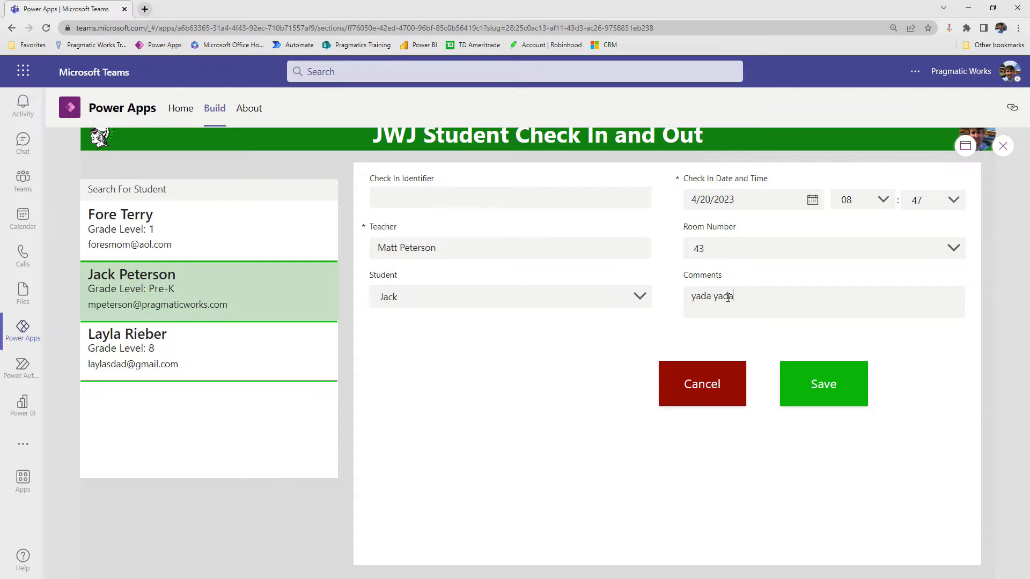
click(823, 384)
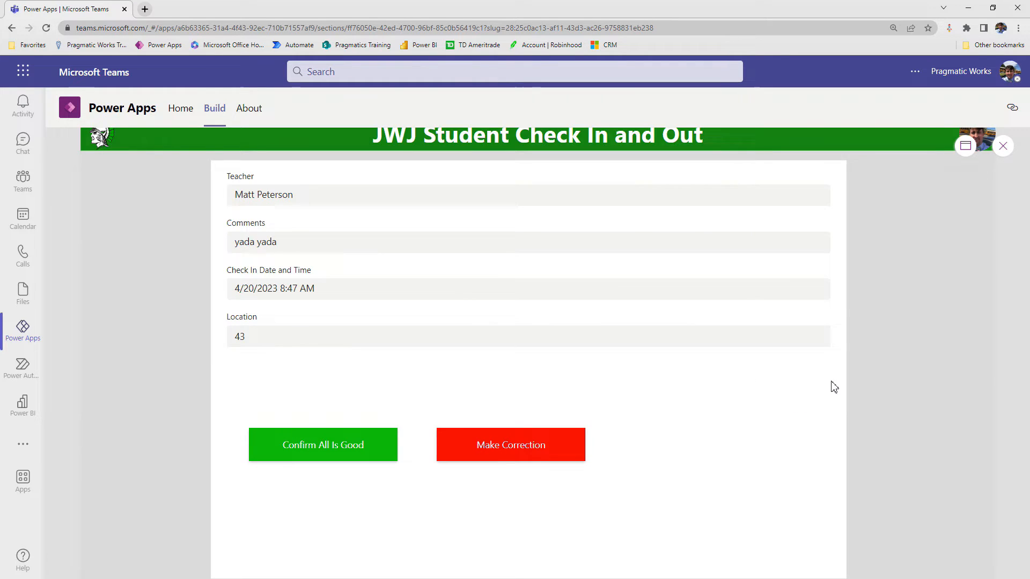
click(322, 444)
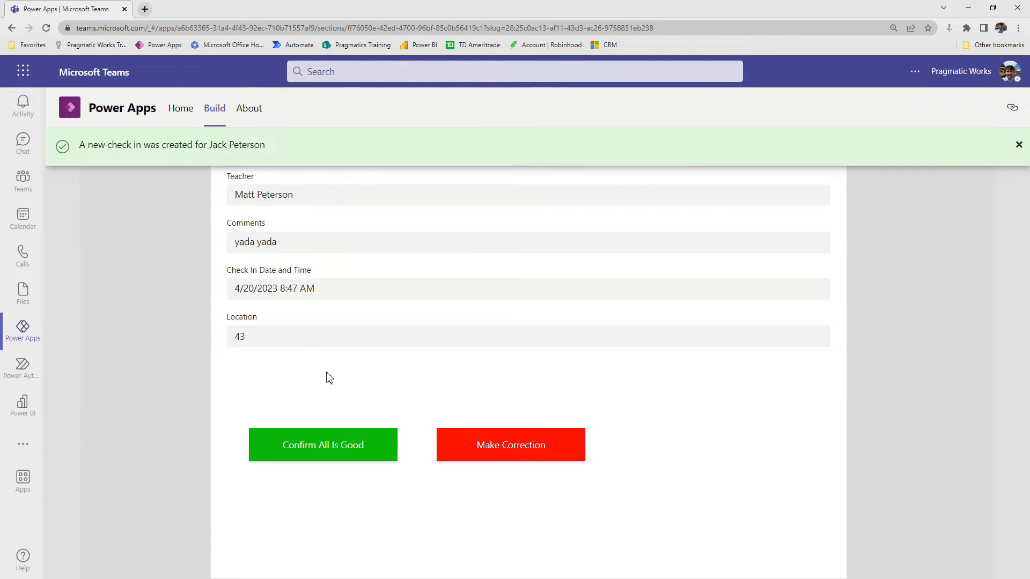
mouse_move(248, 347)
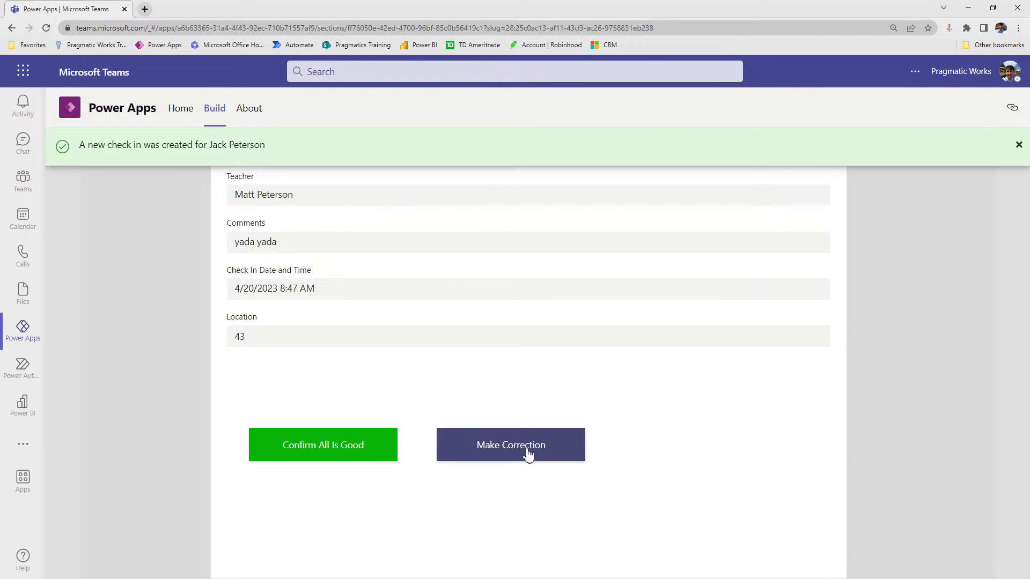
click(510, 444)
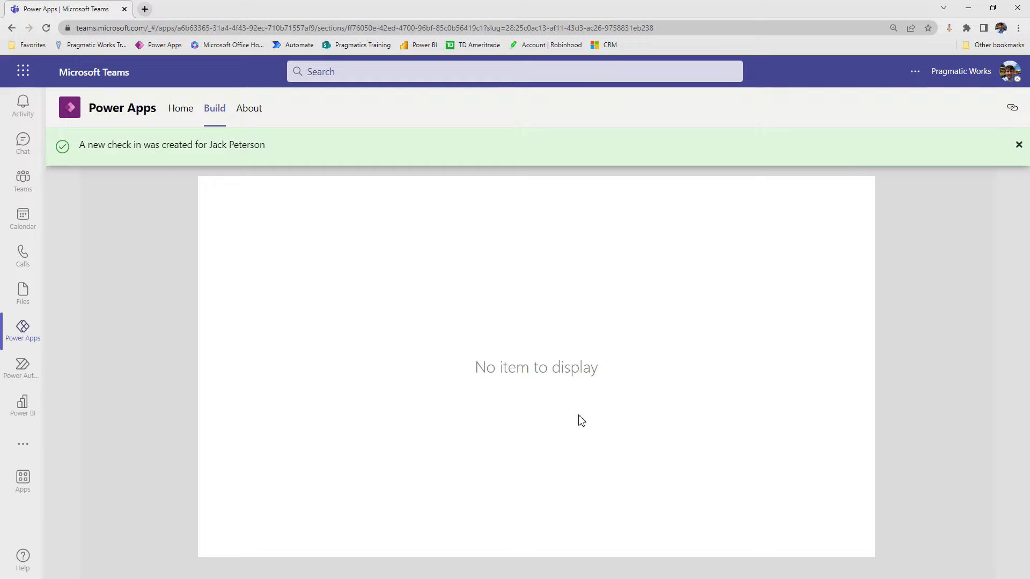
mouse_move(441, 373)
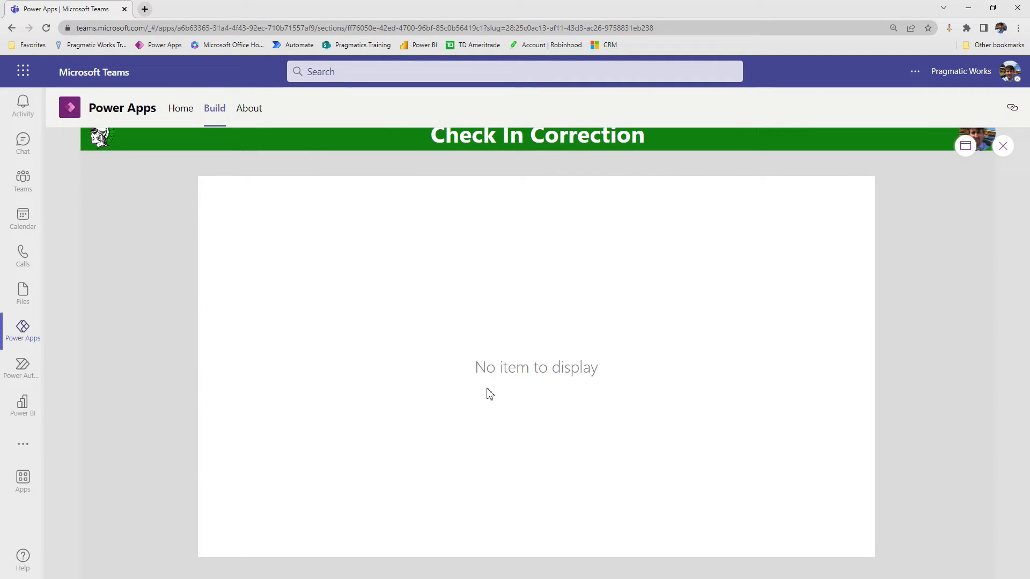
mouse_move(599, 394)
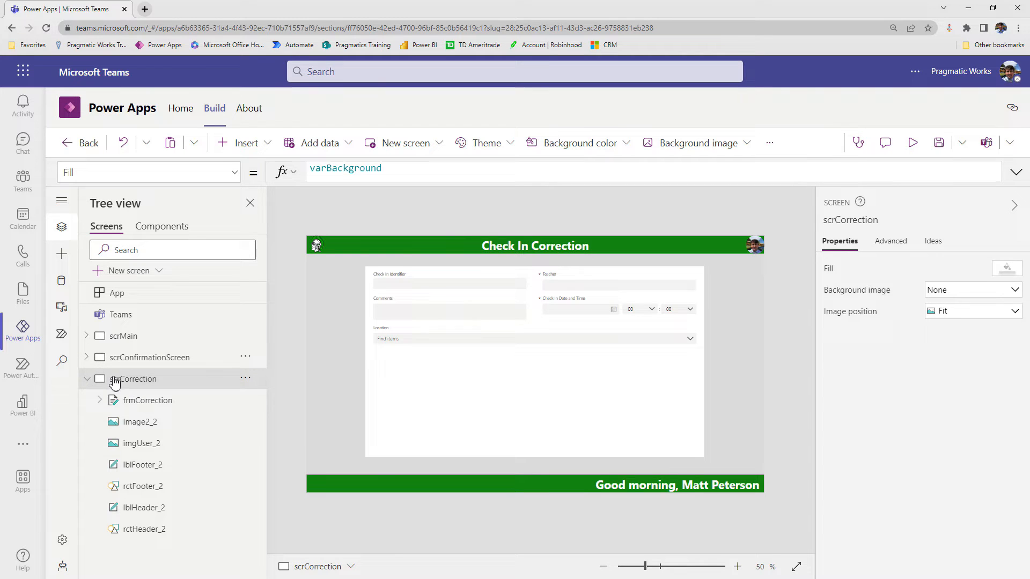
Set frmCorrection's Item property to frmCheckIn.LastSubmit.
click(147, 400)
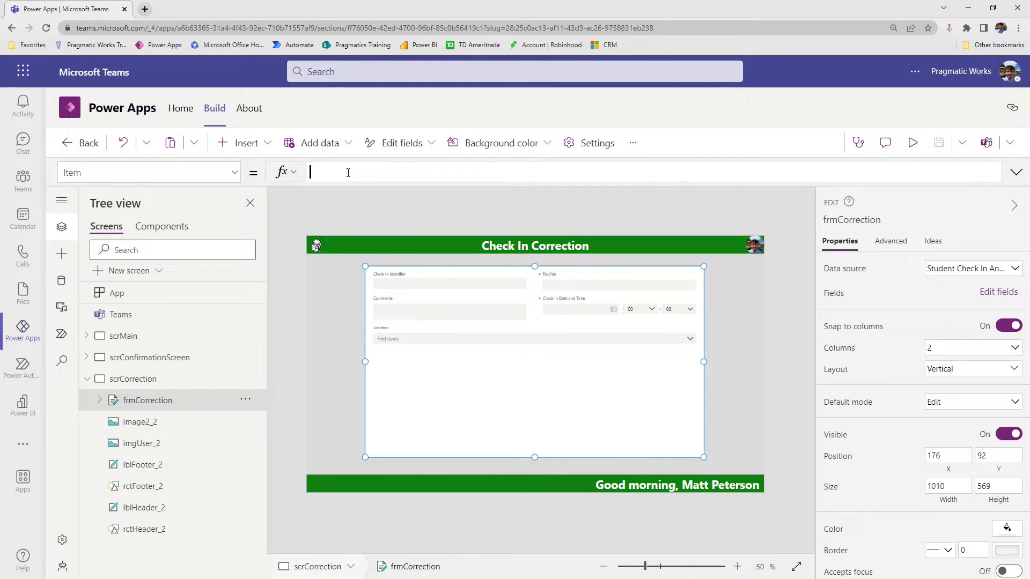
mouse_move(424, 178)
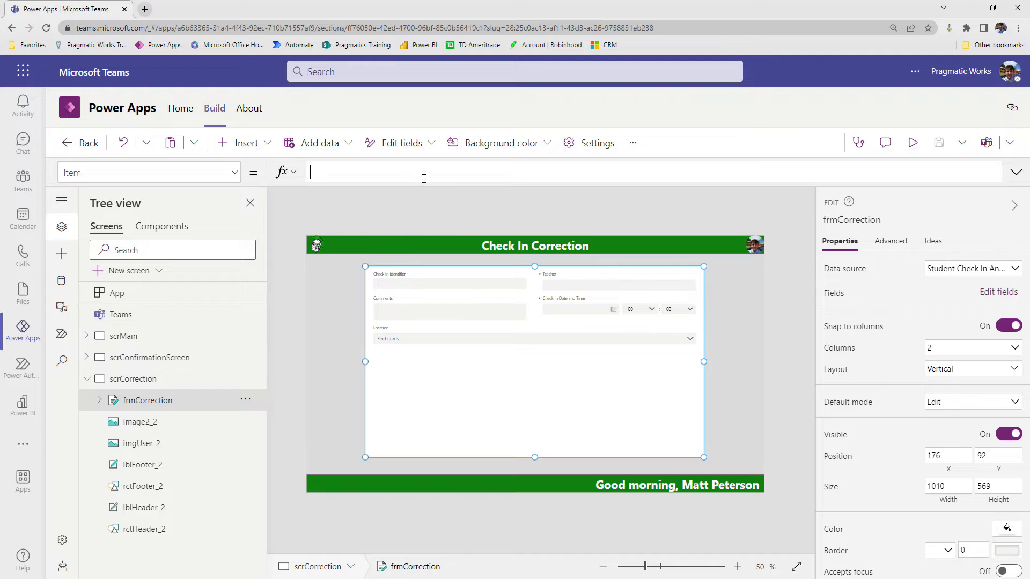
text(frm)
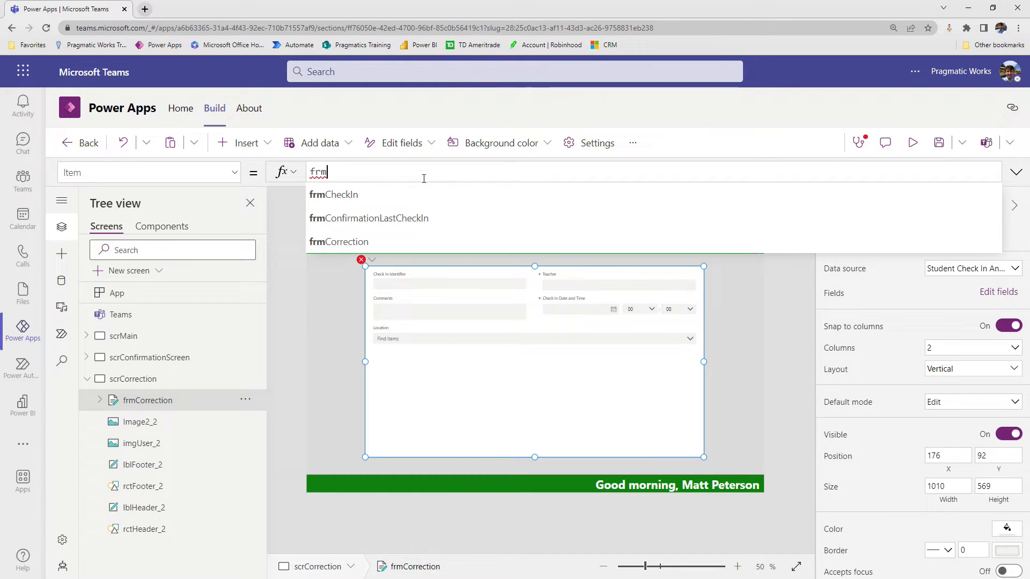
click(333, 194)
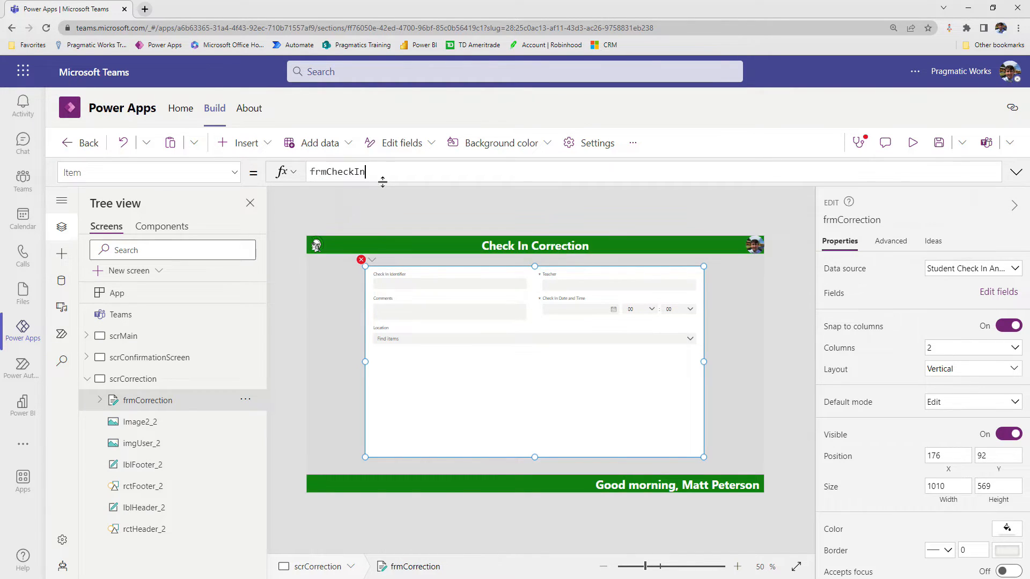
text(.LastSubmit)
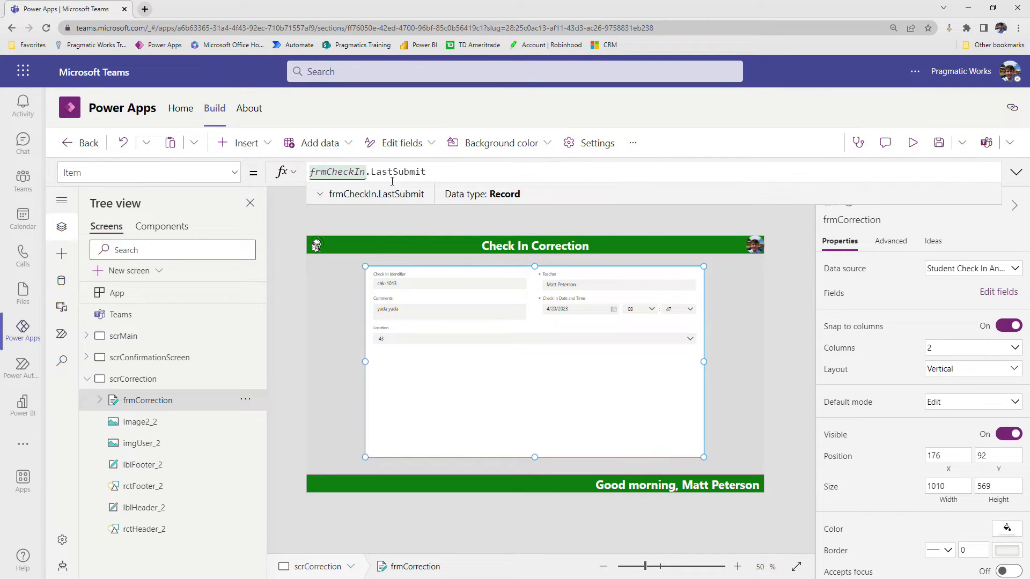
mouse_move(489, 331)
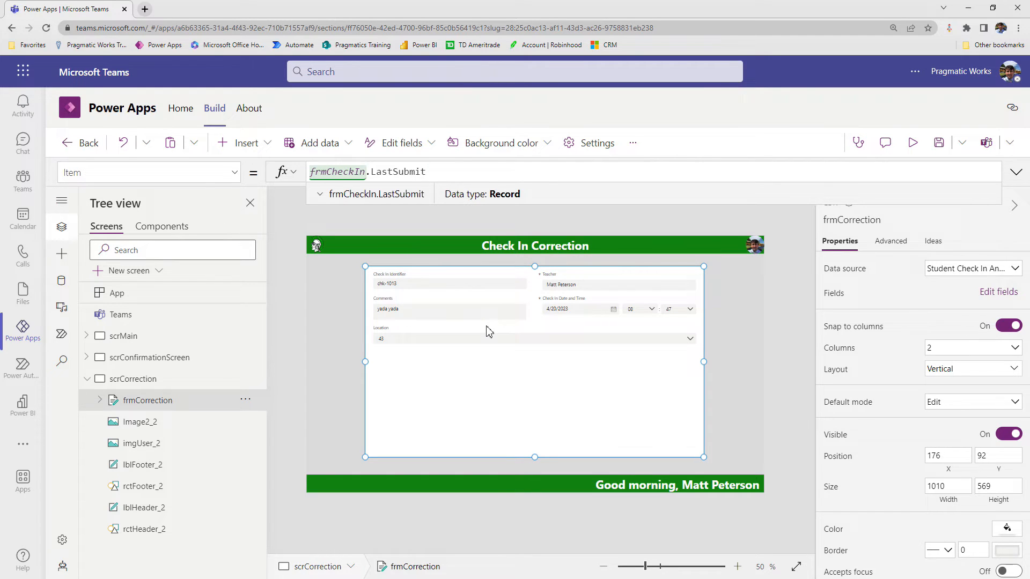
mouse_move(394, 386)
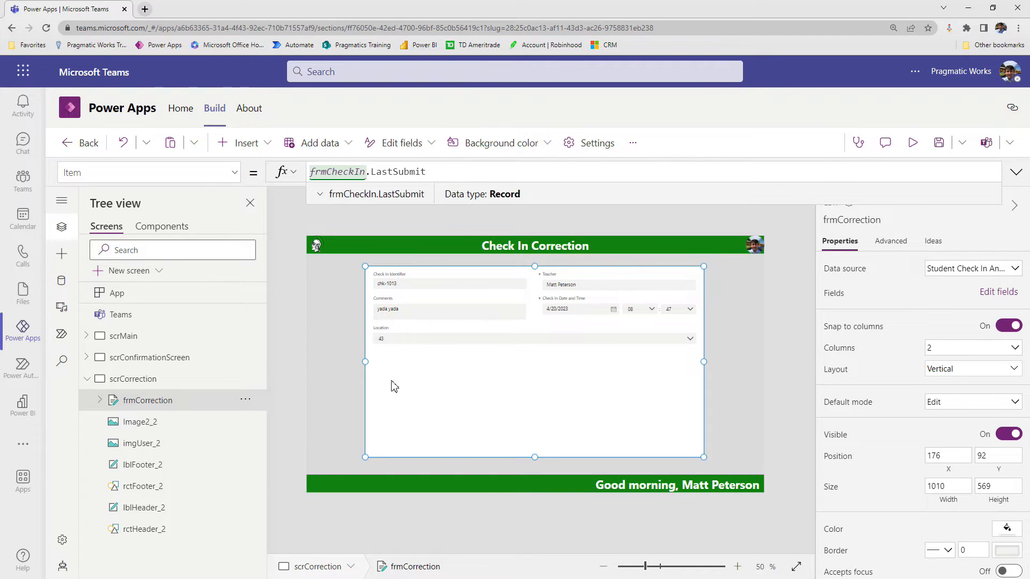
mouse_move(455, 384)
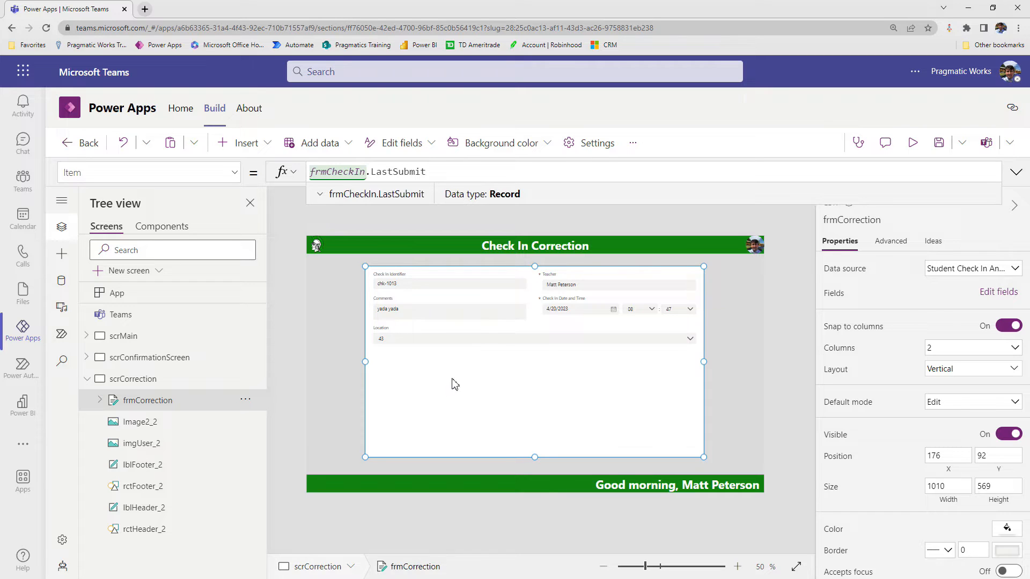
mouse_move(521, 439)
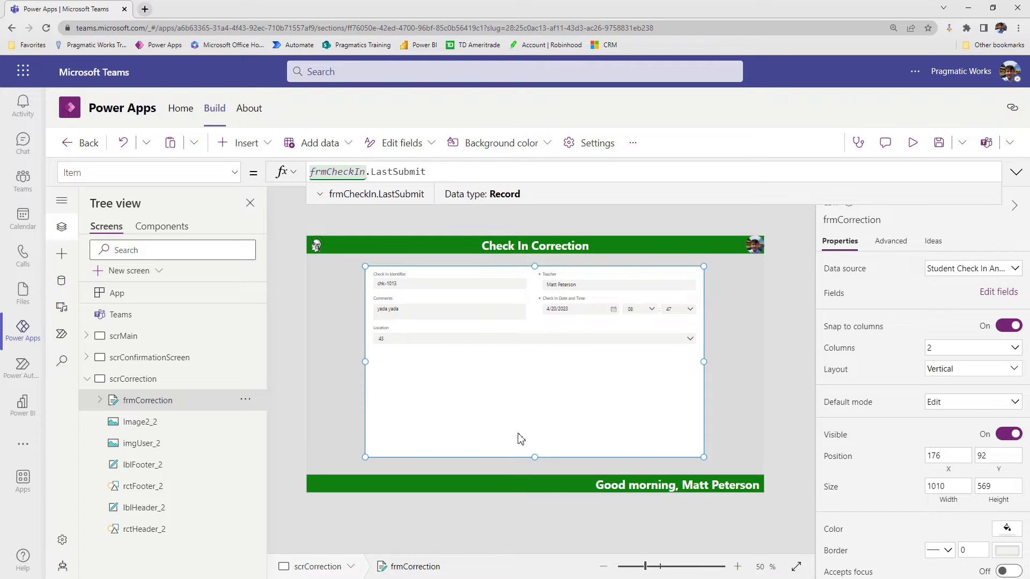
Add a 'Cancel Correction' button with Color.Red fill to the correction screen.
click(246, 142)
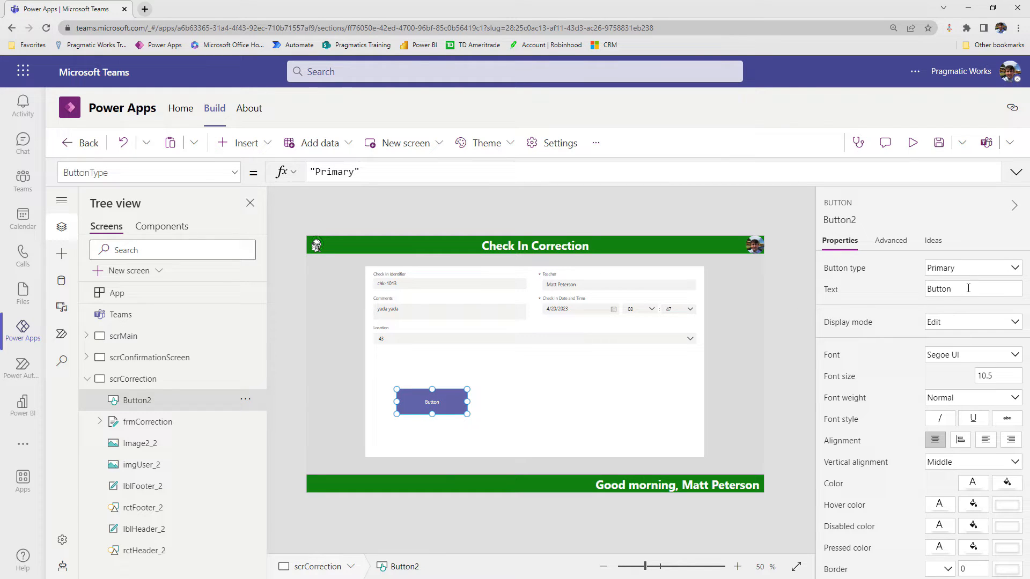
text(Cancel)
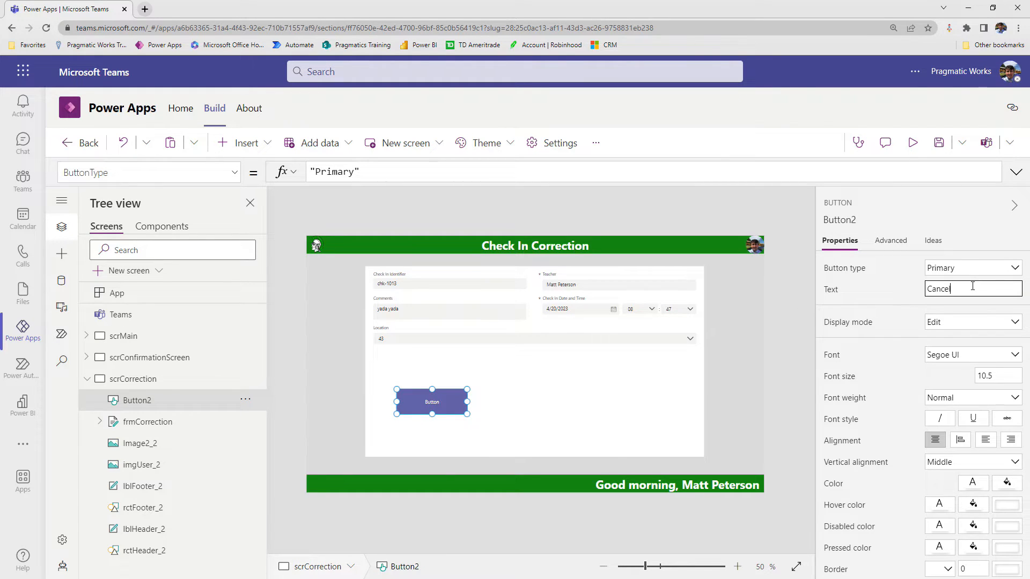
text(Correction)
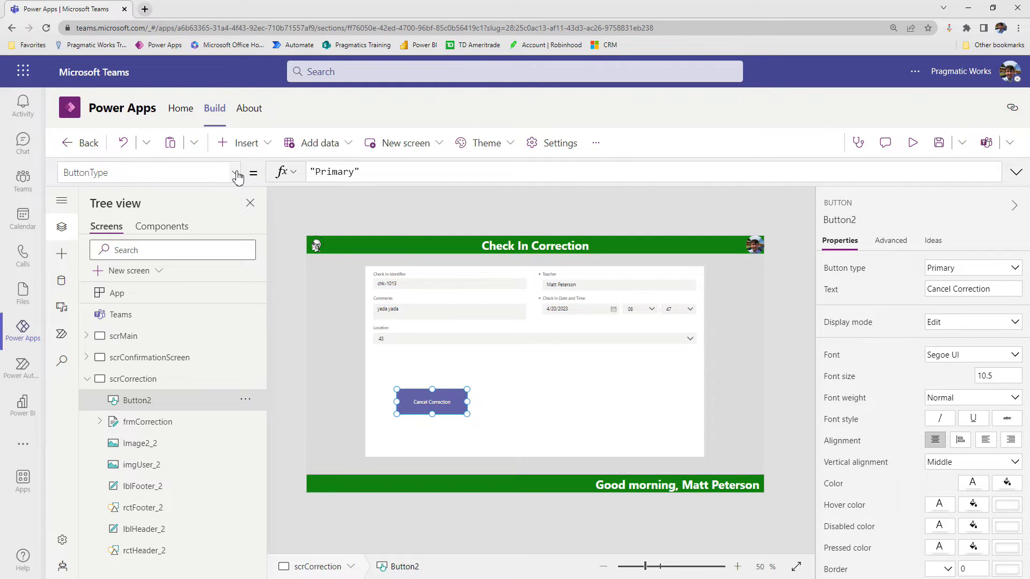
click(234, 172)
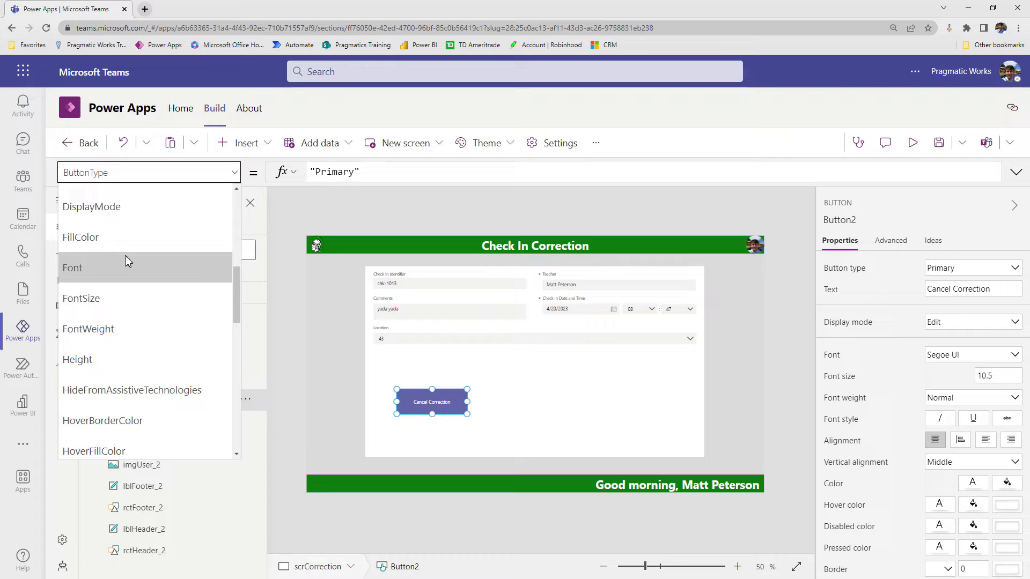
click(80, 237)
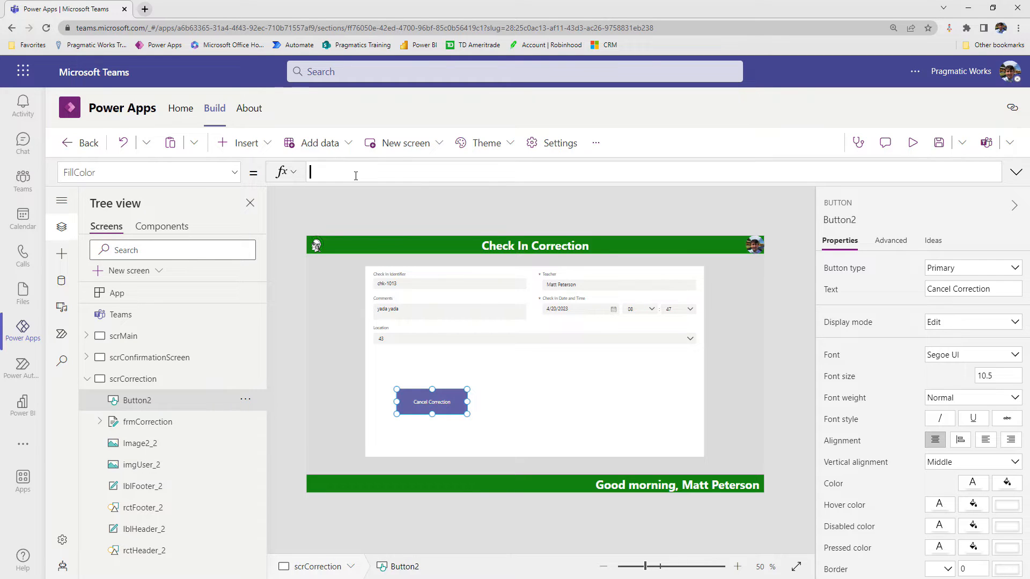
text(Color.Red)
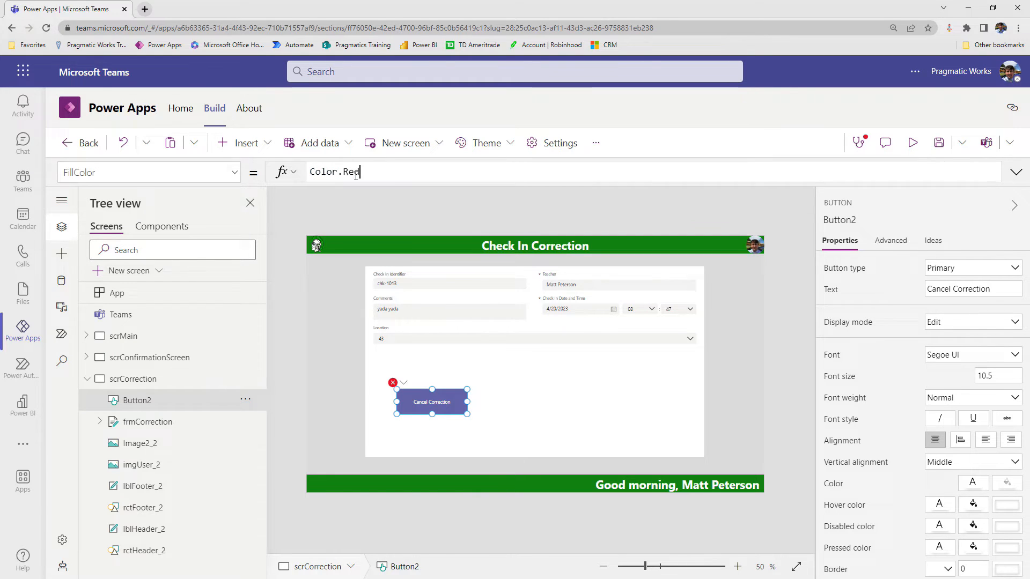
click(234, 172)
text(Navigate()
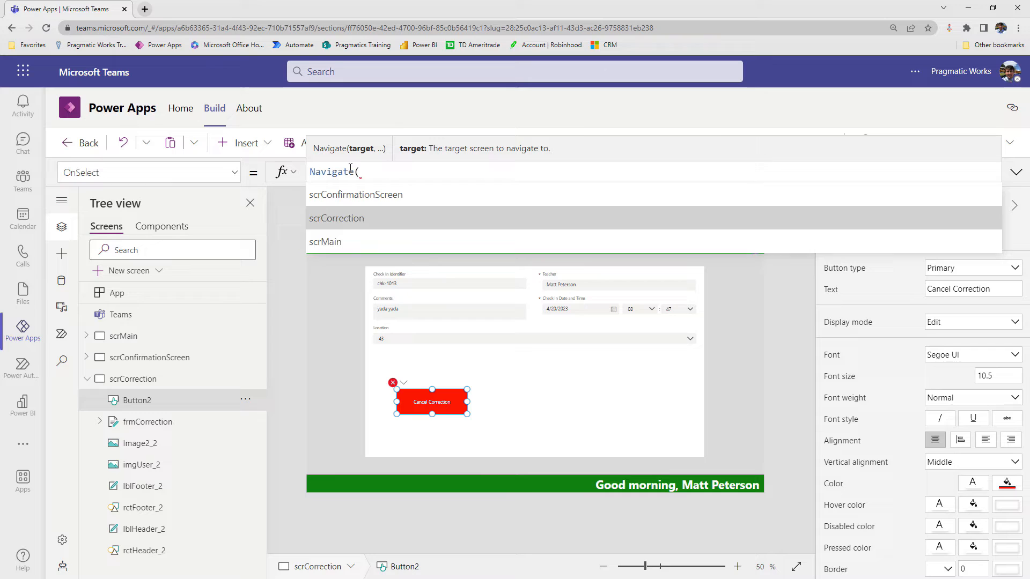
Make the button's OnSelect run Navigate(scrMain);NewForm(frmCheckIn).
click(325, 241)
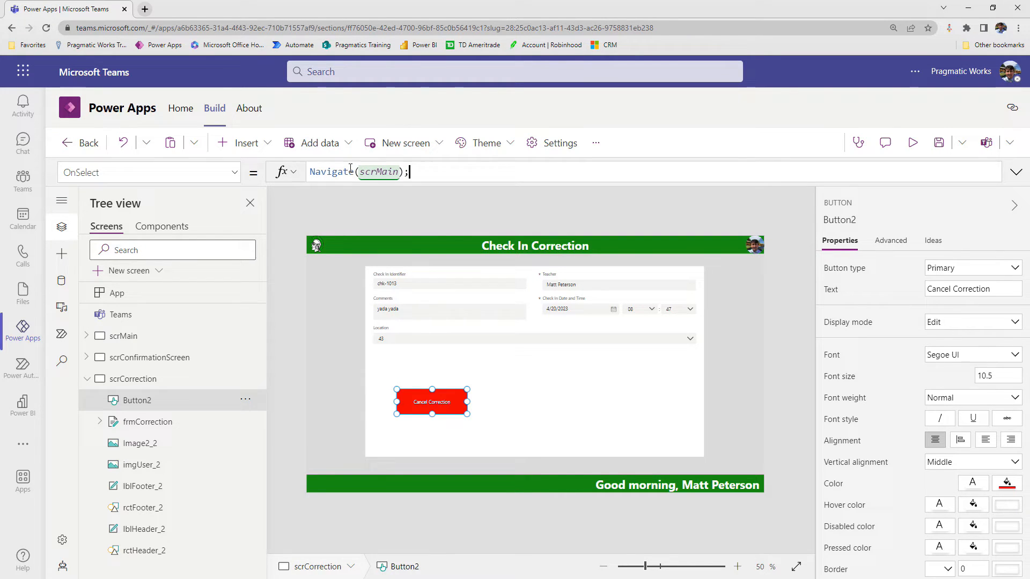
mouse_move(179, 340)
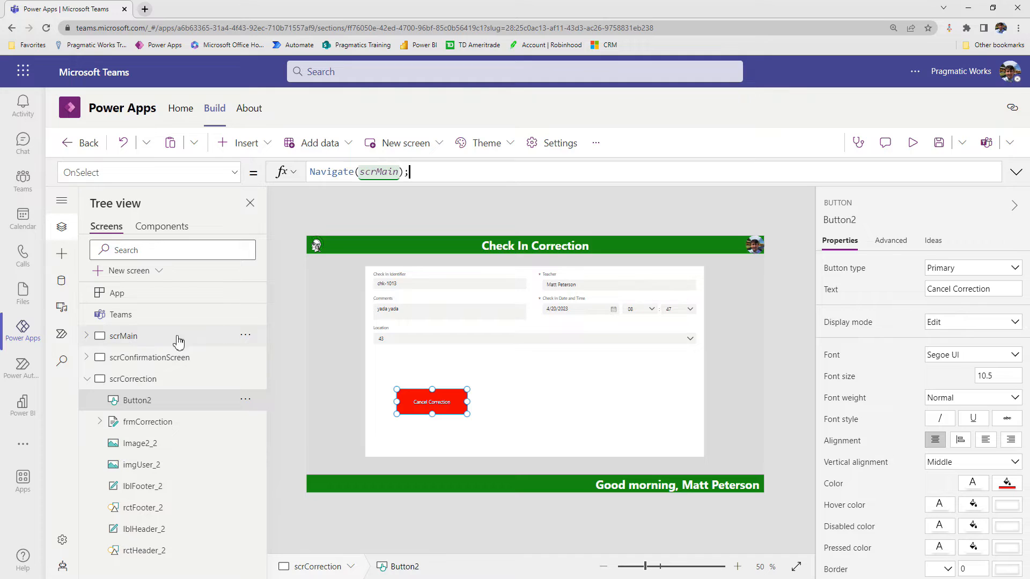
mouse_move(415, 202)
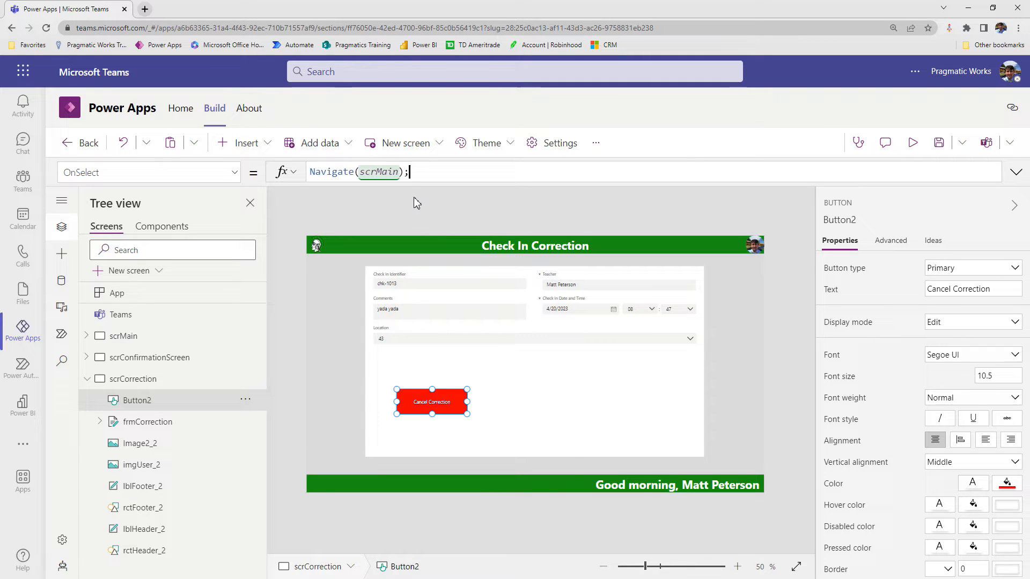
text(NewForm()
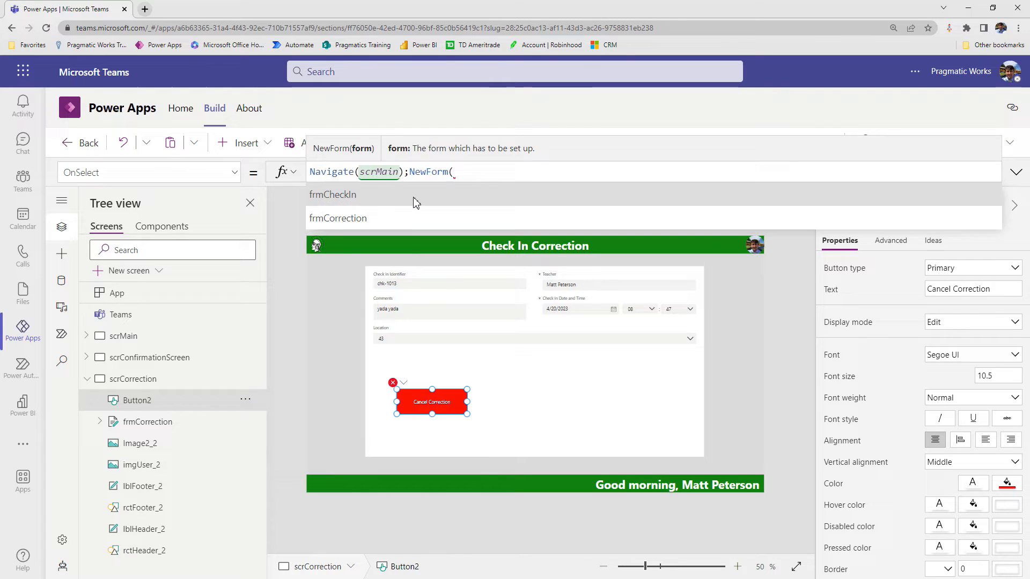
click(333, 194)
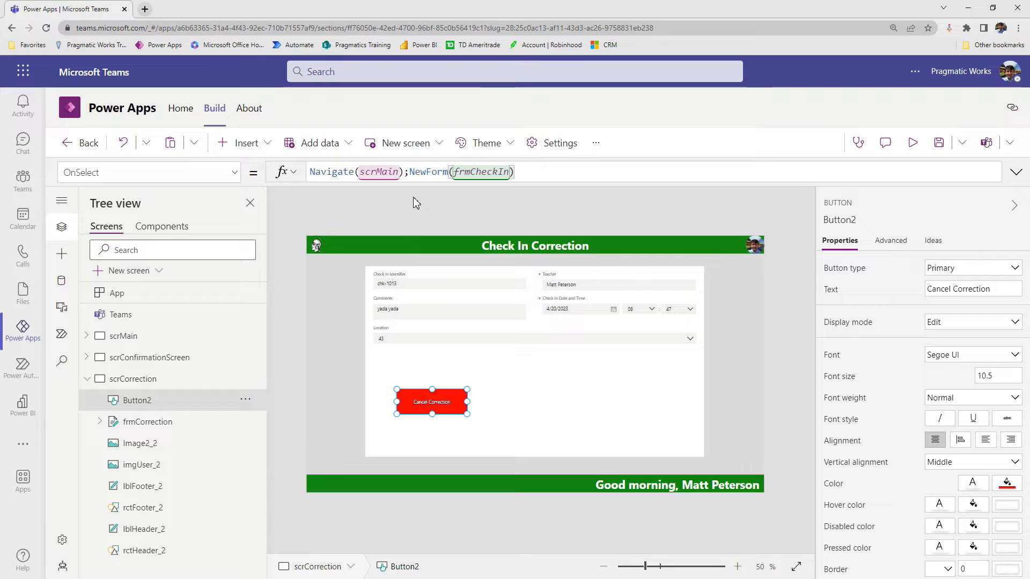
click(122, 336)
text(adfafadsfas)
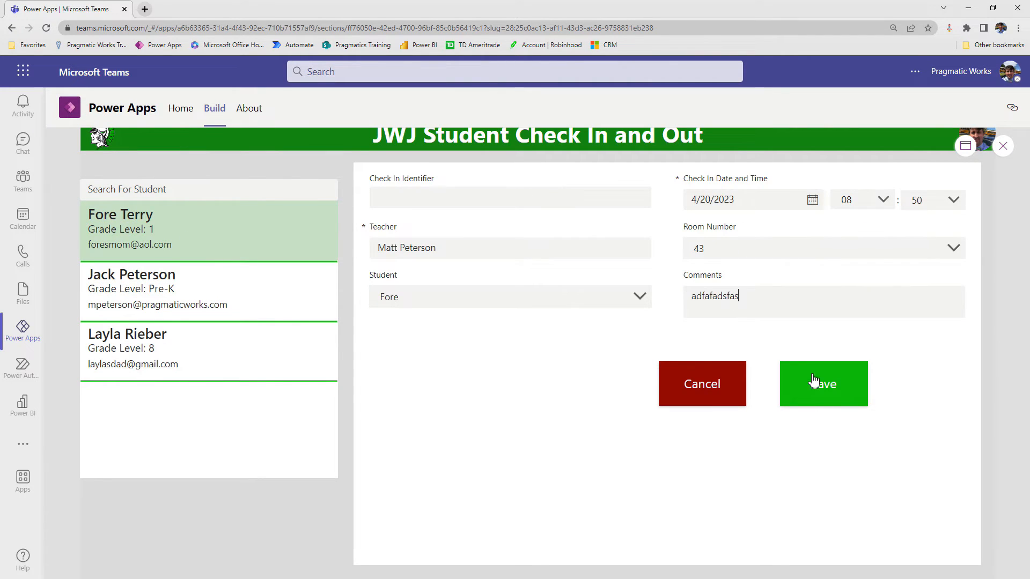
click(823, 384)
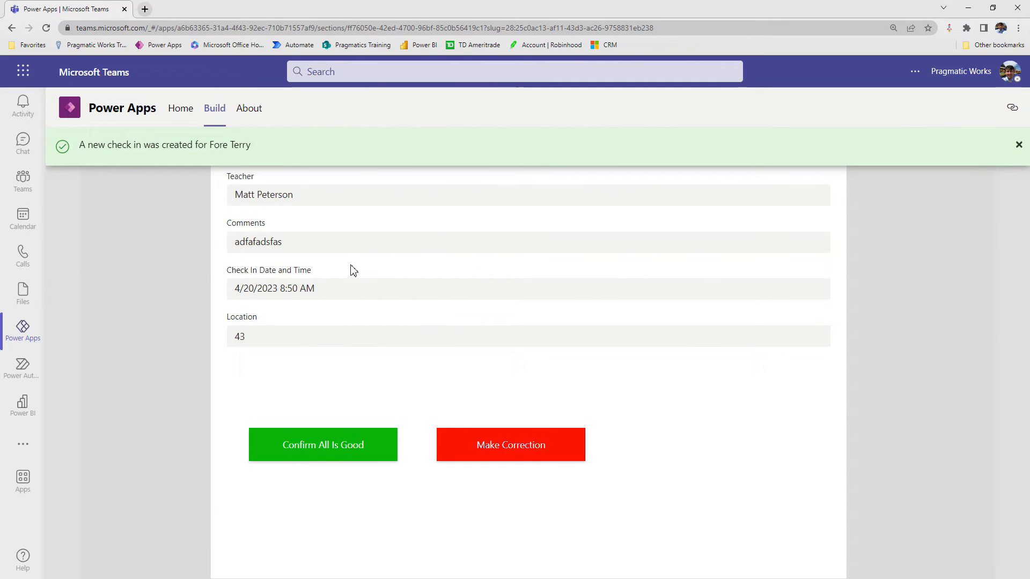
click(510, 444)
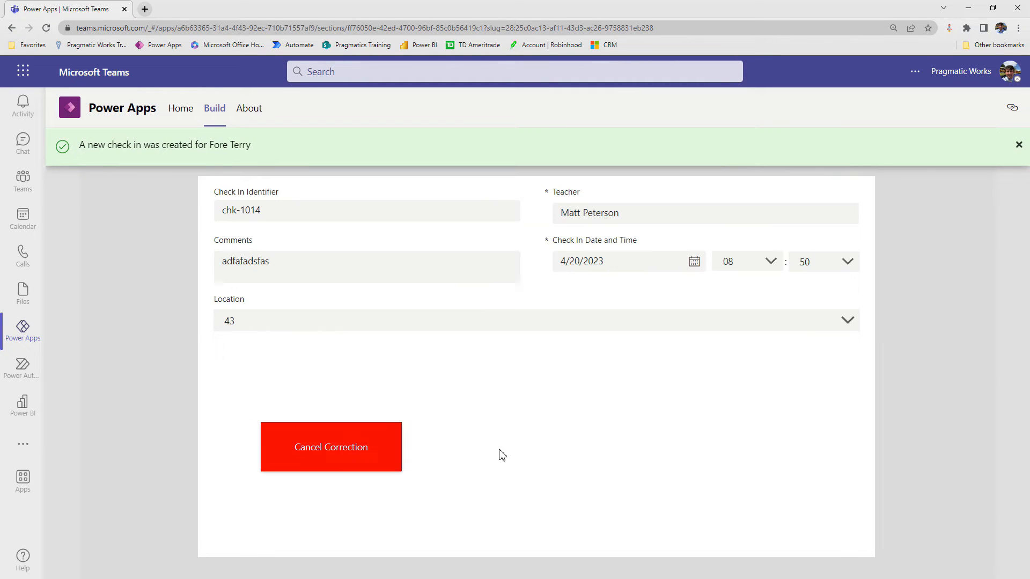
mouse_move(634, 363)
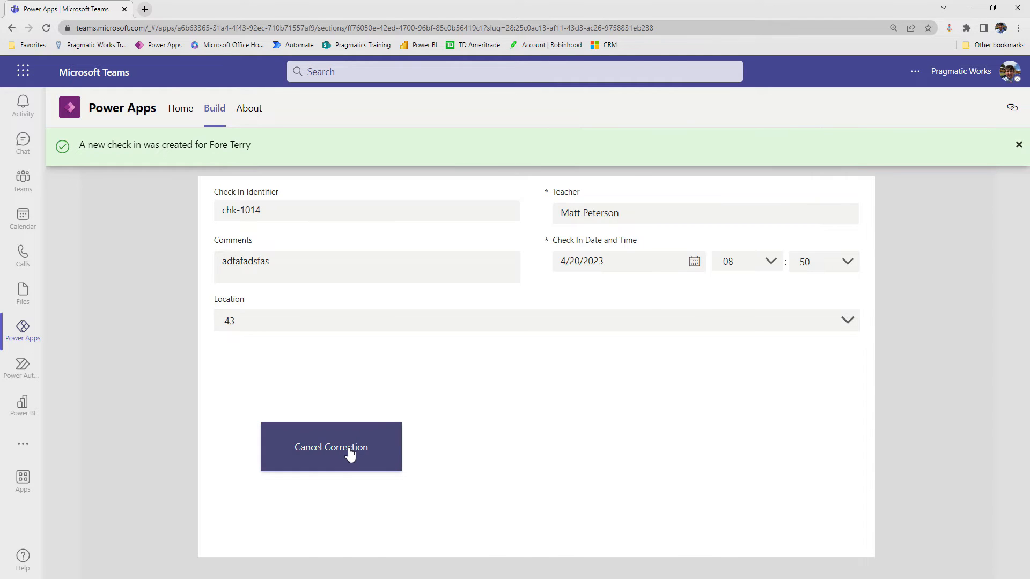
click(331, 447)
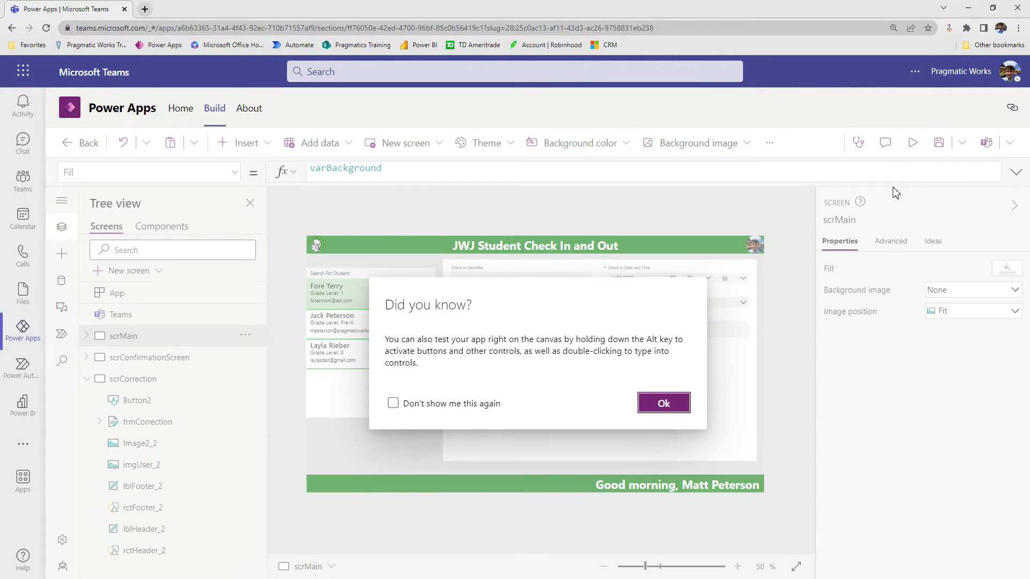
Copy Cancel Correction on scrCorrection and relabel the copy 'Update Record'.
click(664, 403)
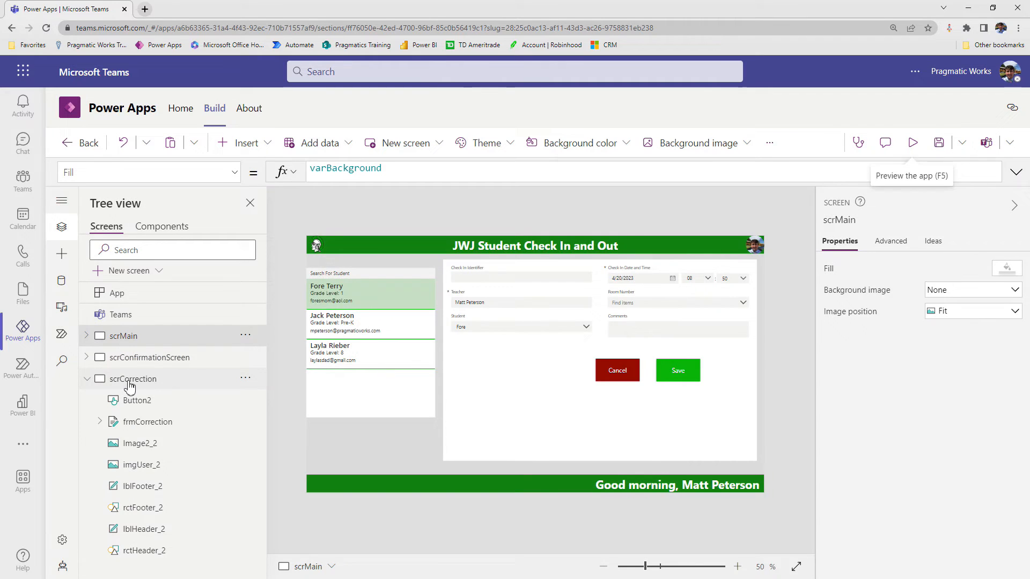
click(132, 380)
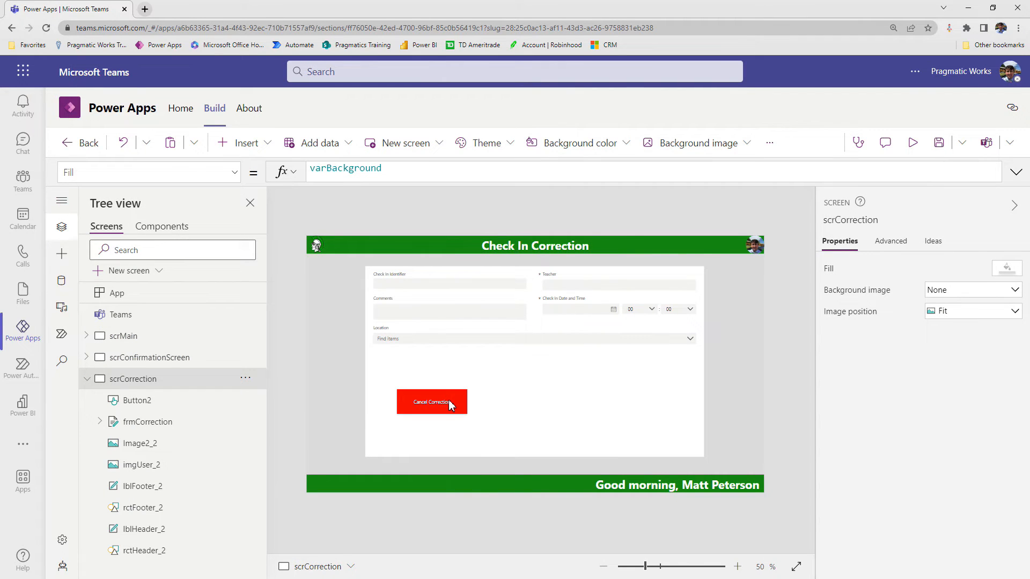
click(432, 401)
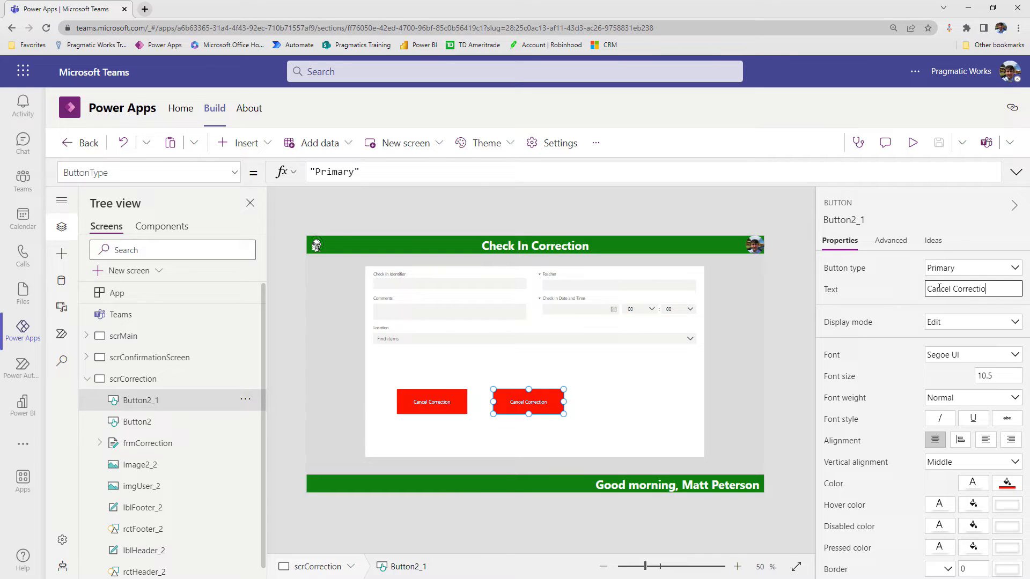
text(Update)
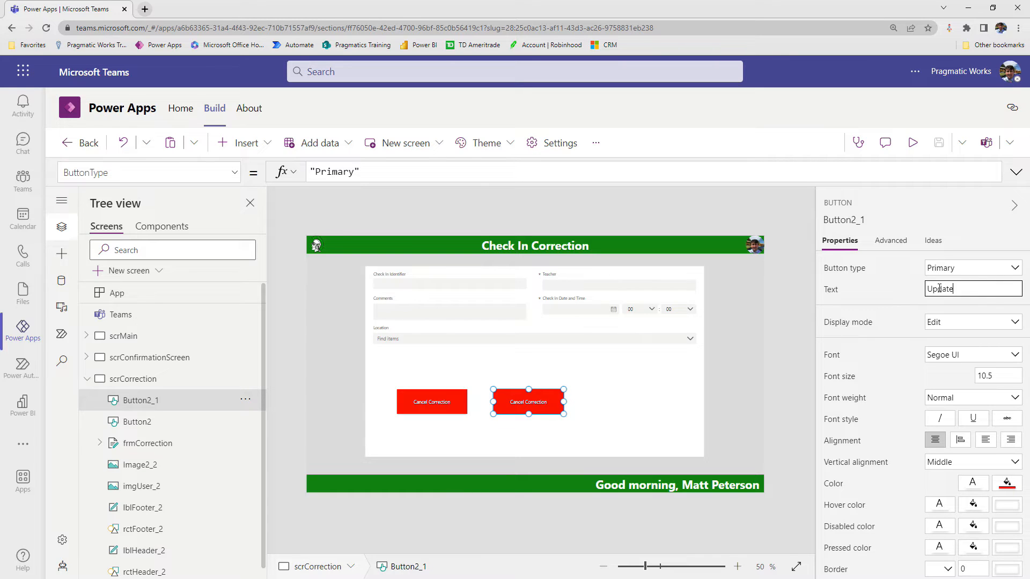
text(Record)
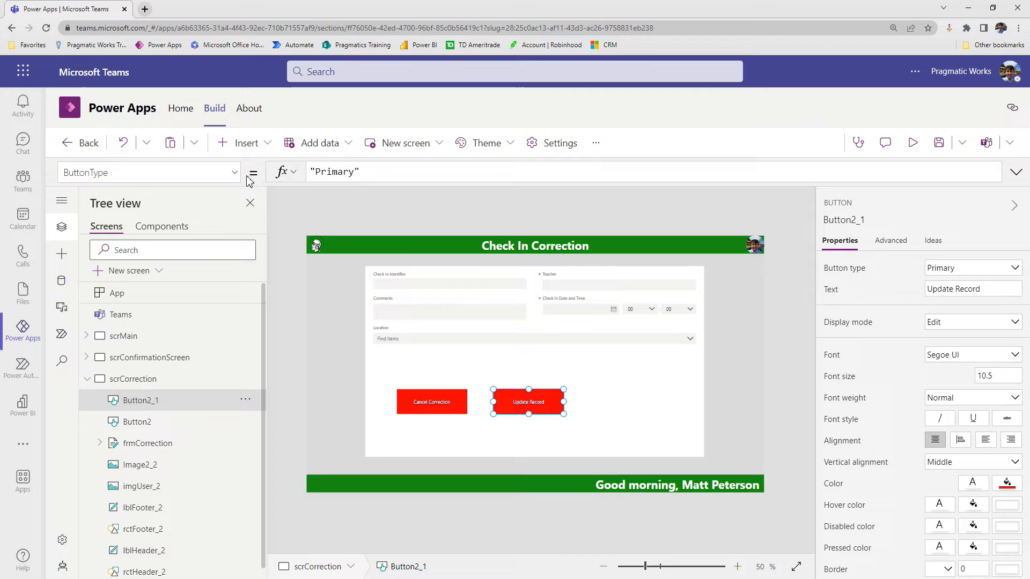
Set the Update Record button's FillColor to varAccent and select its OnSelect property.
click(149, 172)
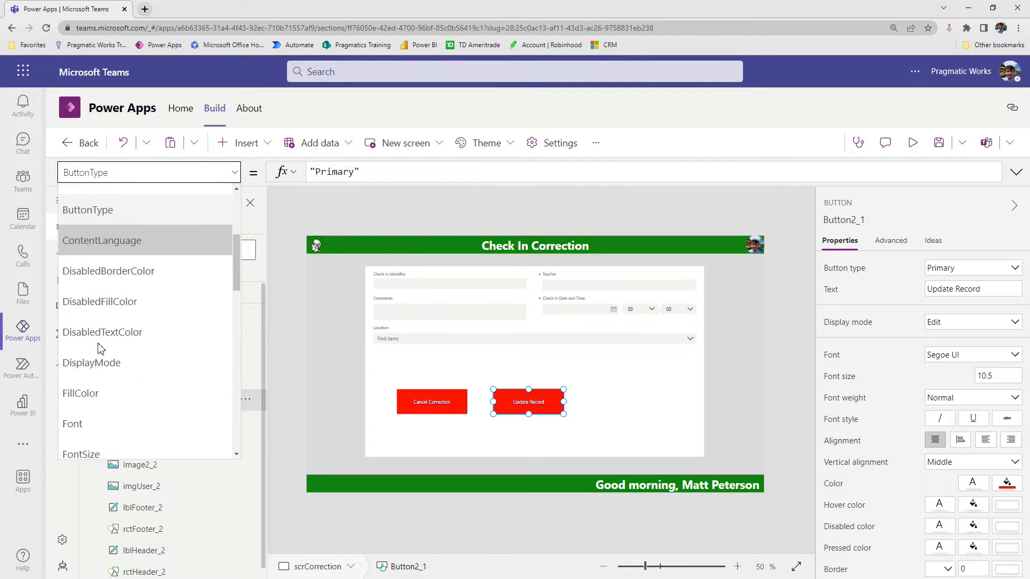
click(81, 393)
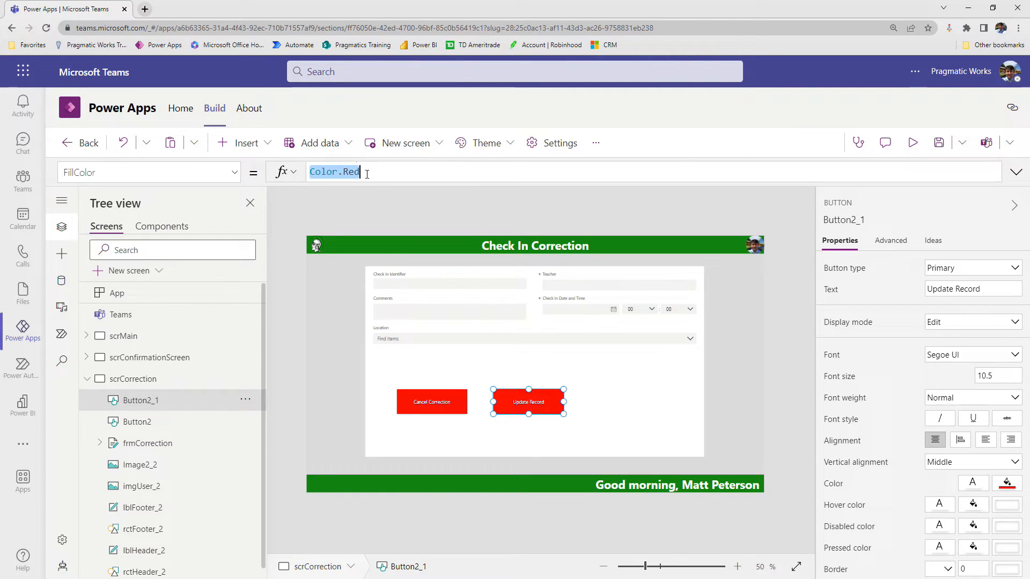
text(var.ac)
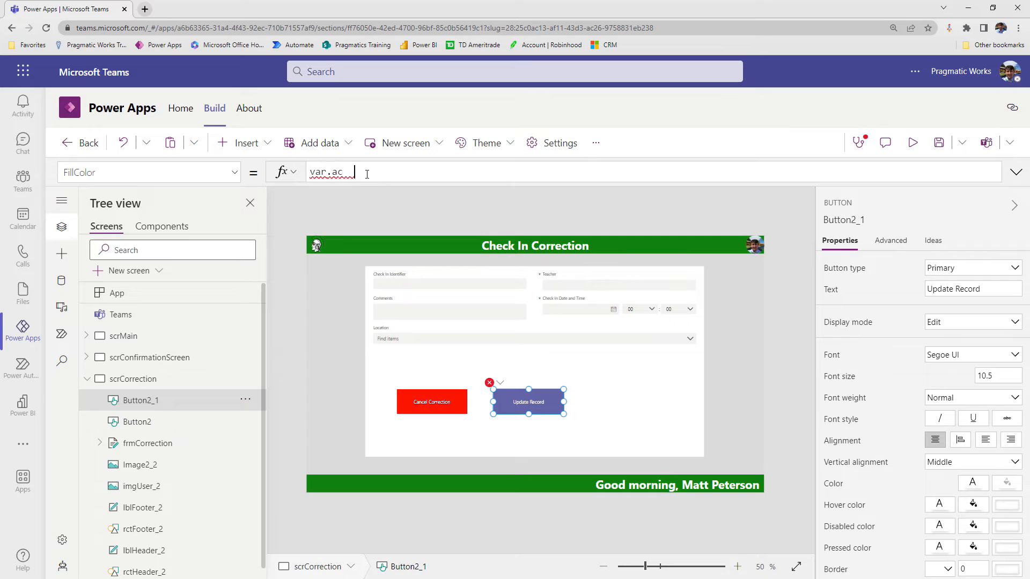
key(ctrl+a)
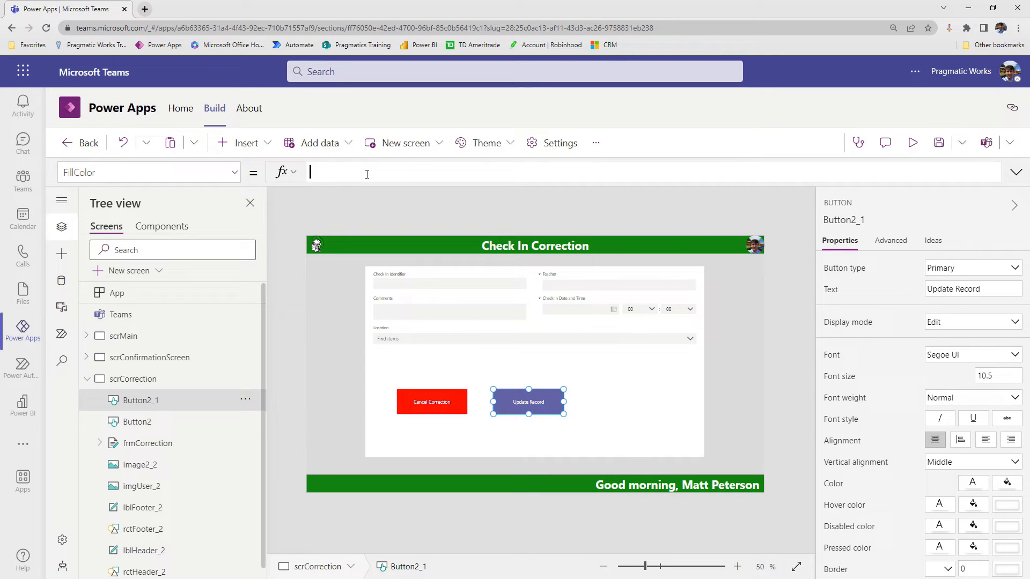
text(varAccent)
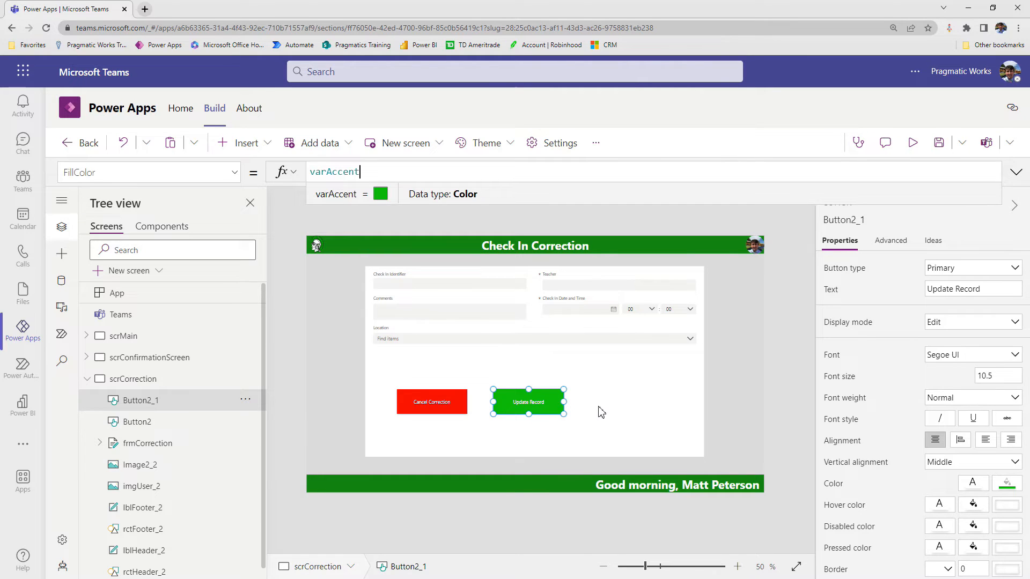
click(234, 172)
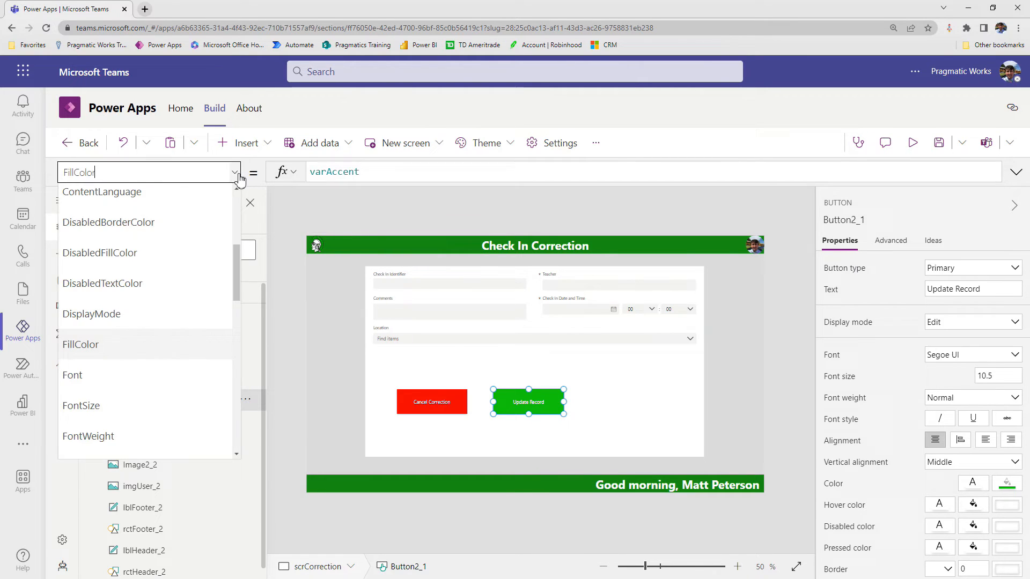
scroll(down, 3)
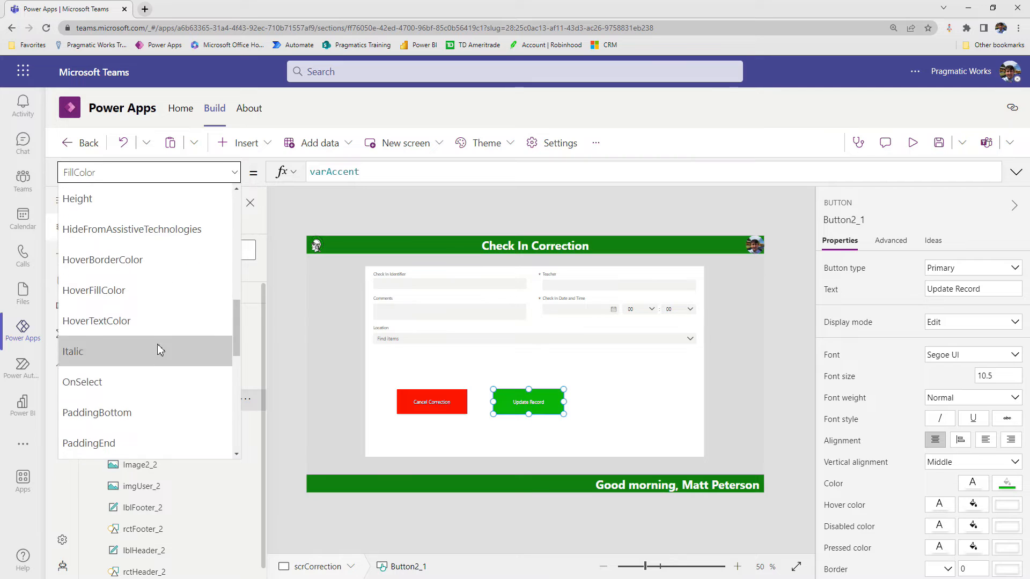
click(83, 381)
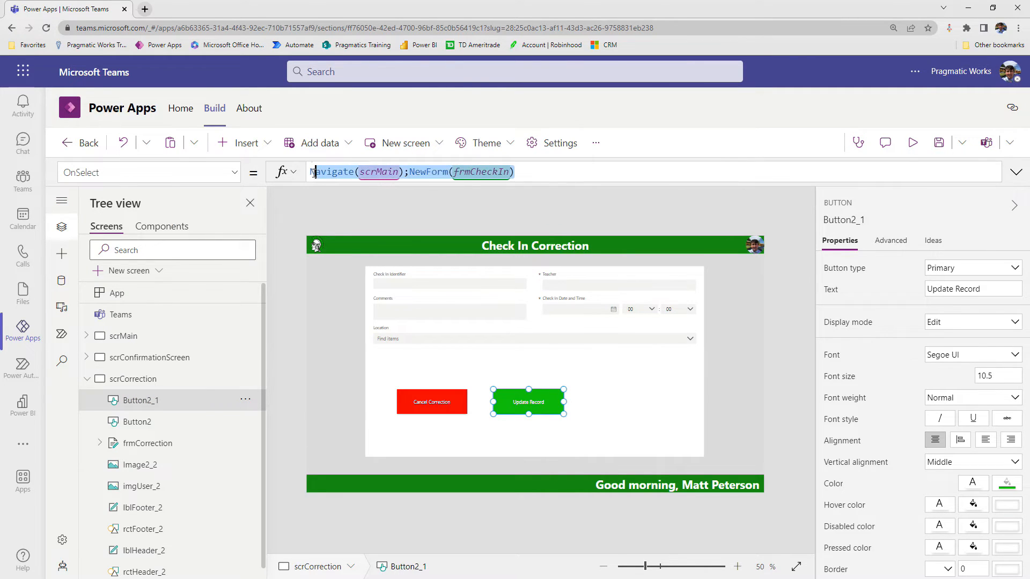
Set Update Record's OnSelect to SubmitForm(frmCorrection).
text(subm)
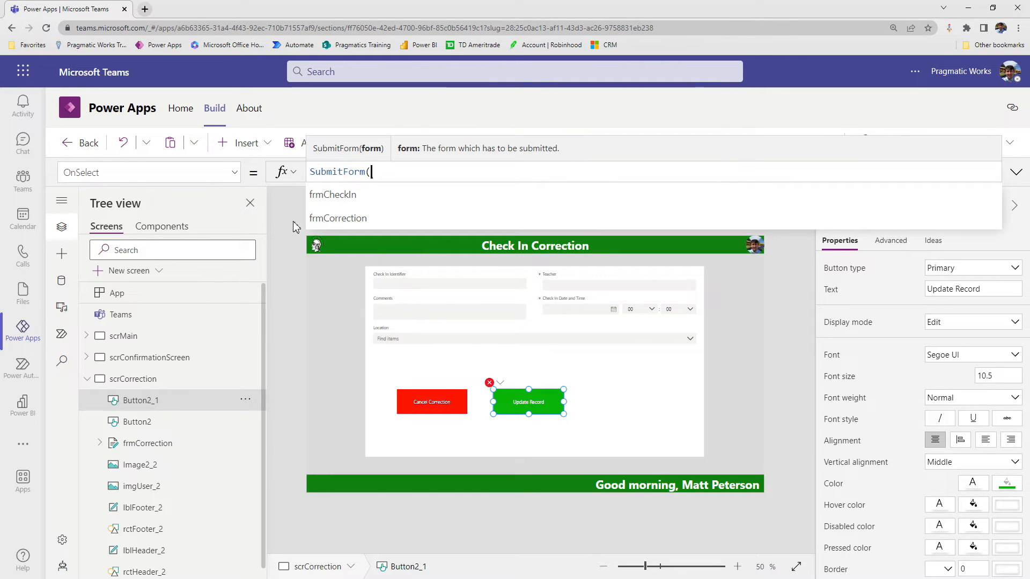
click(337, 218)
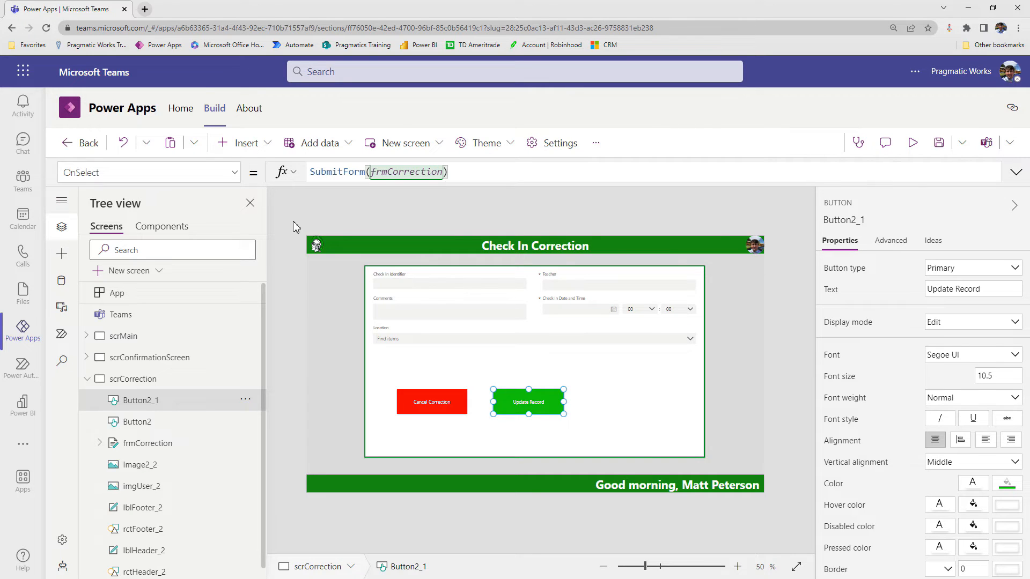
mouse_move(156, 448)
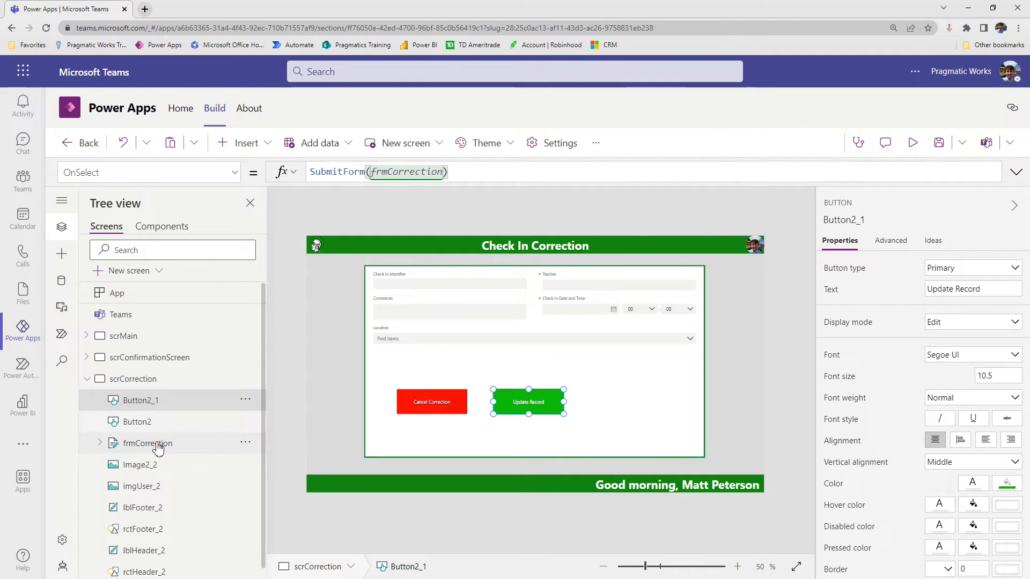
Select frmCorrection and open its OnSuccess formula containing Navigate(scrMain).
click(147, 442)
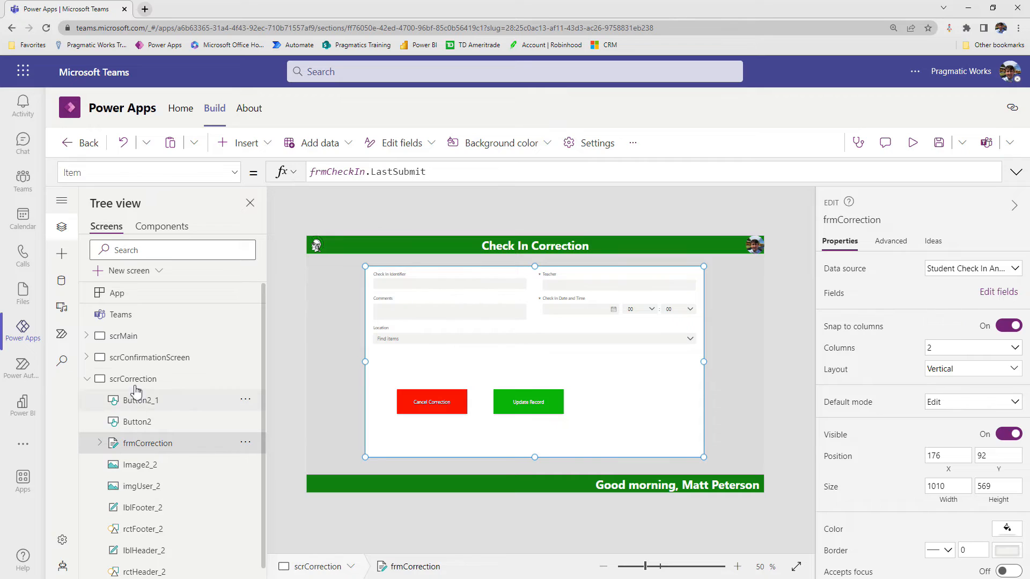
mouse_move(144, 336)
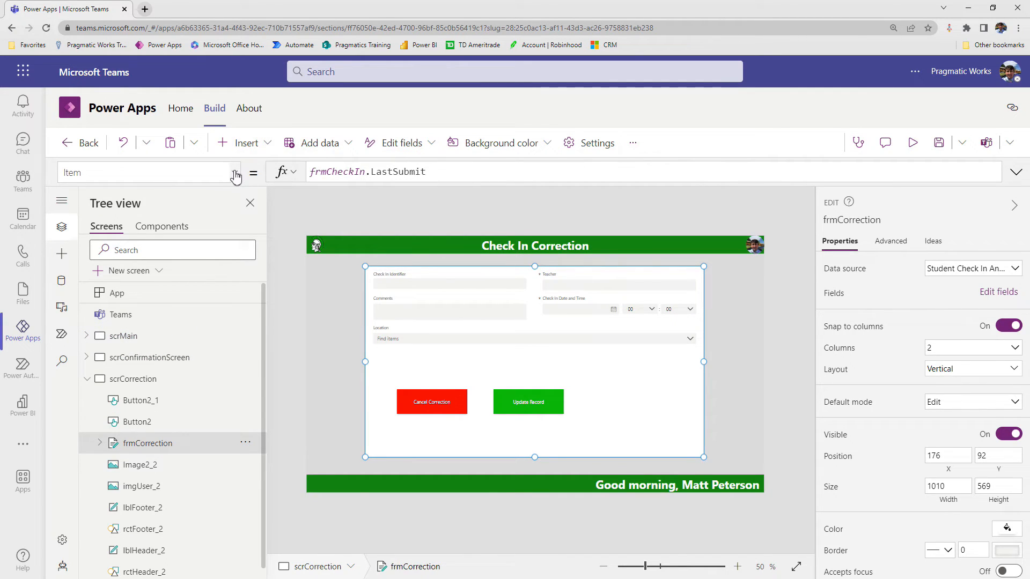
click(235, 172)
text(OnSuccess)
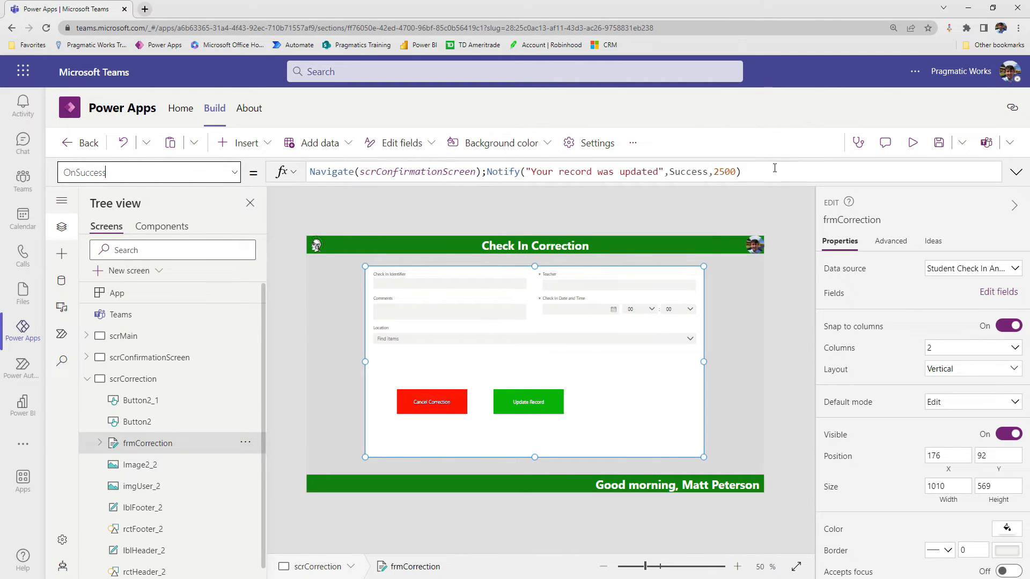
mouse_move(867, 168)
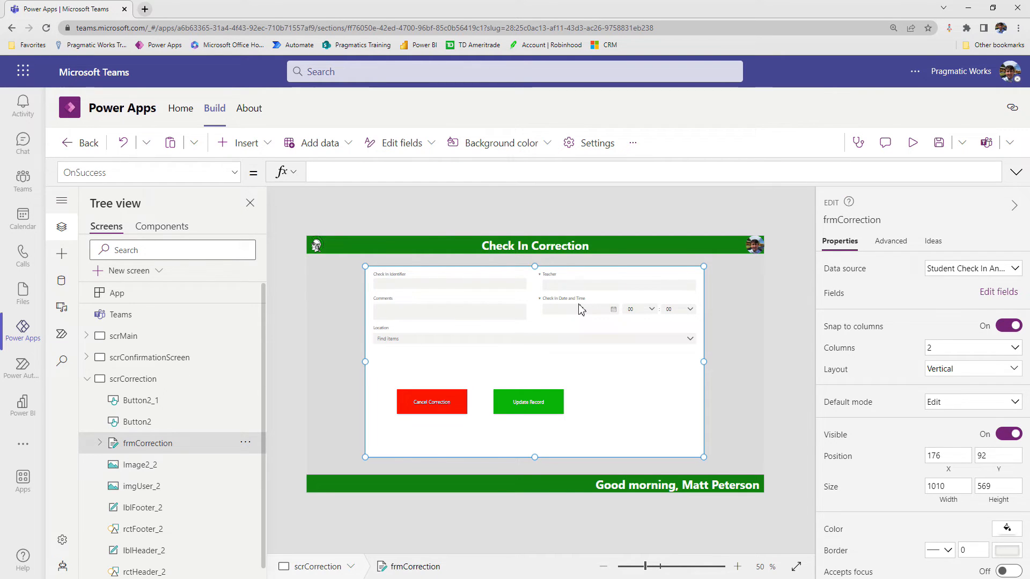
text(navigate()
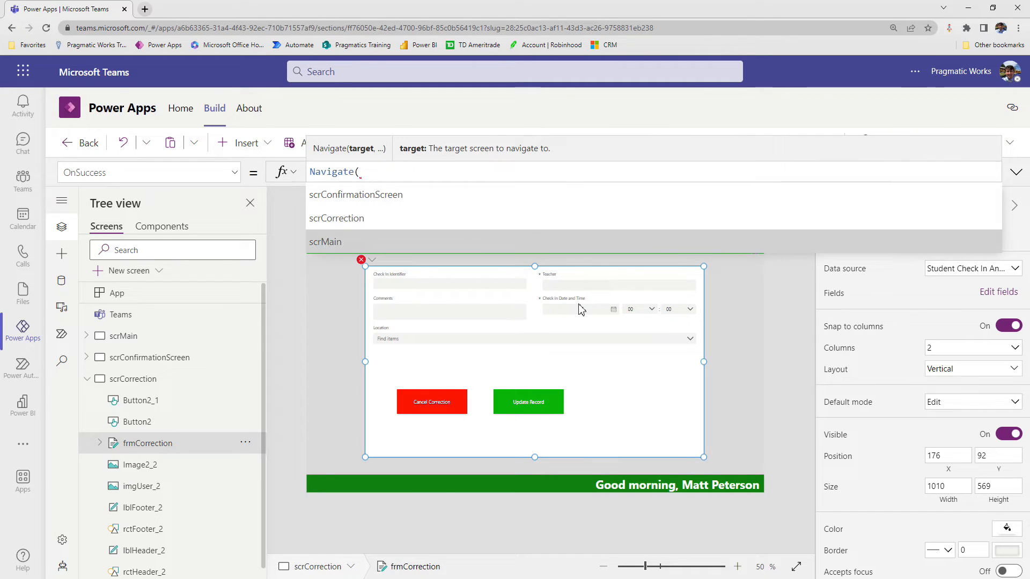
click(325, 242)
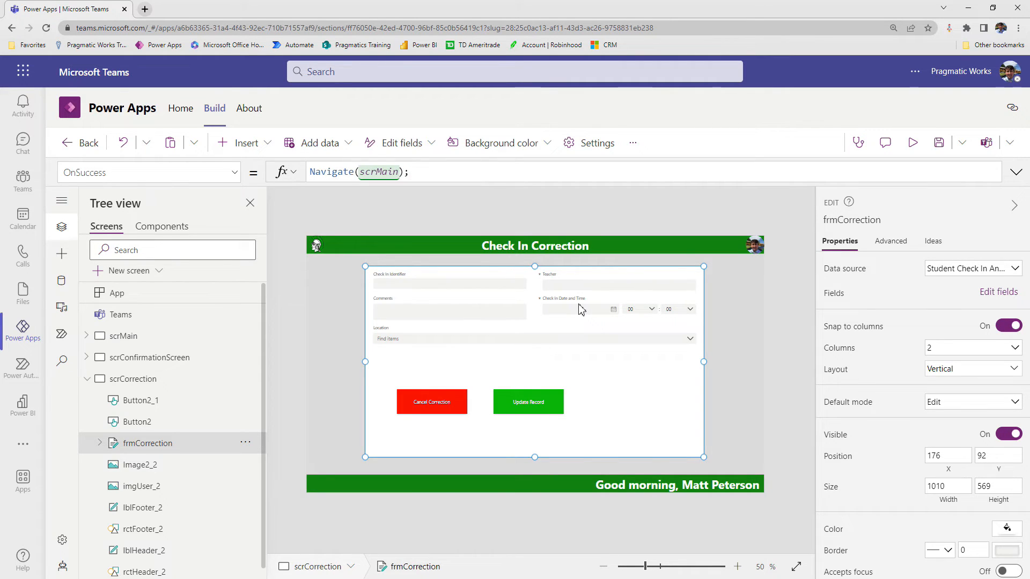
Append Notify("Your record was updated", NotificationType.Success, 2500) to OnSuccess.
text(Notify()
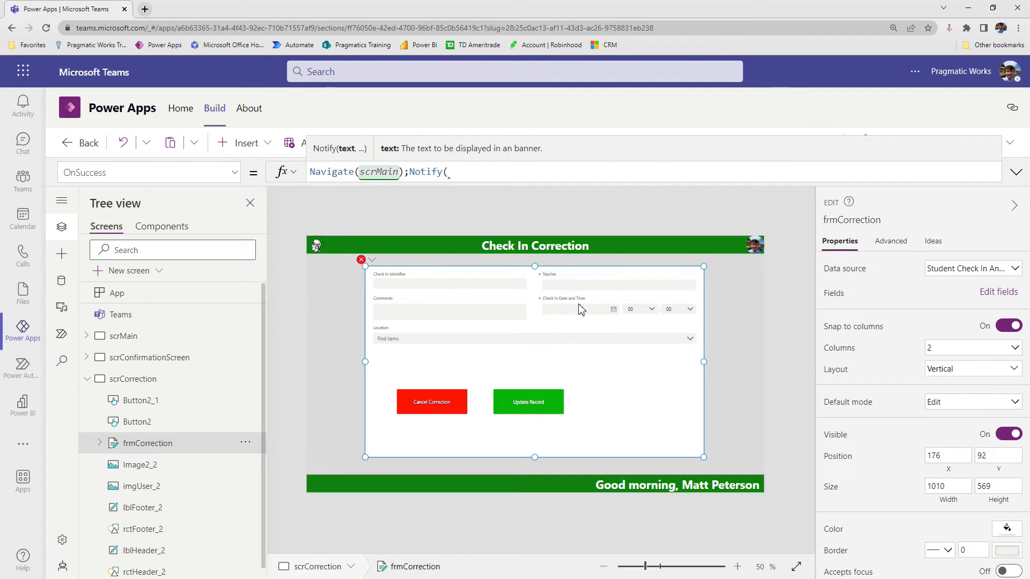
text("Your)
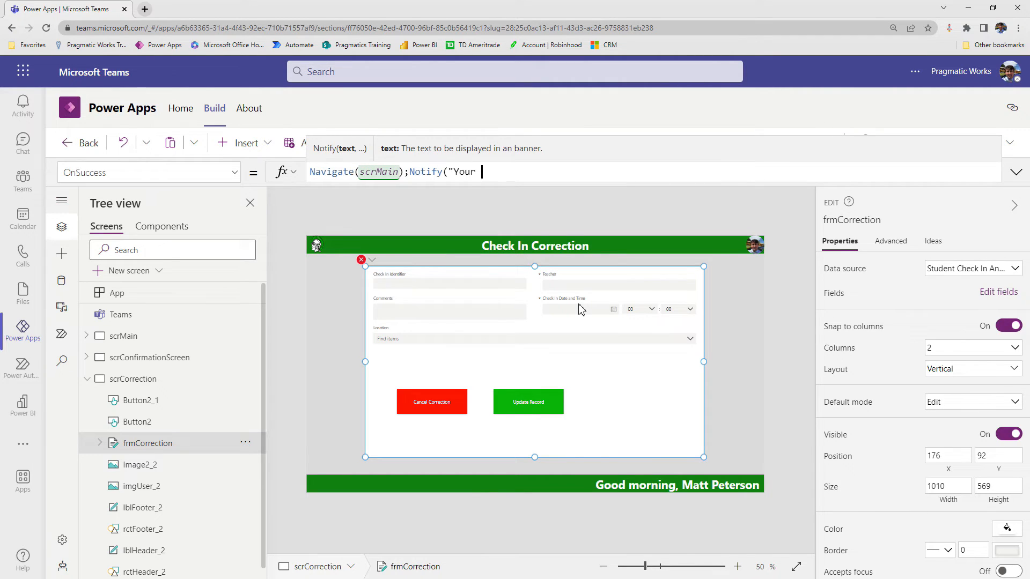
text(rec)
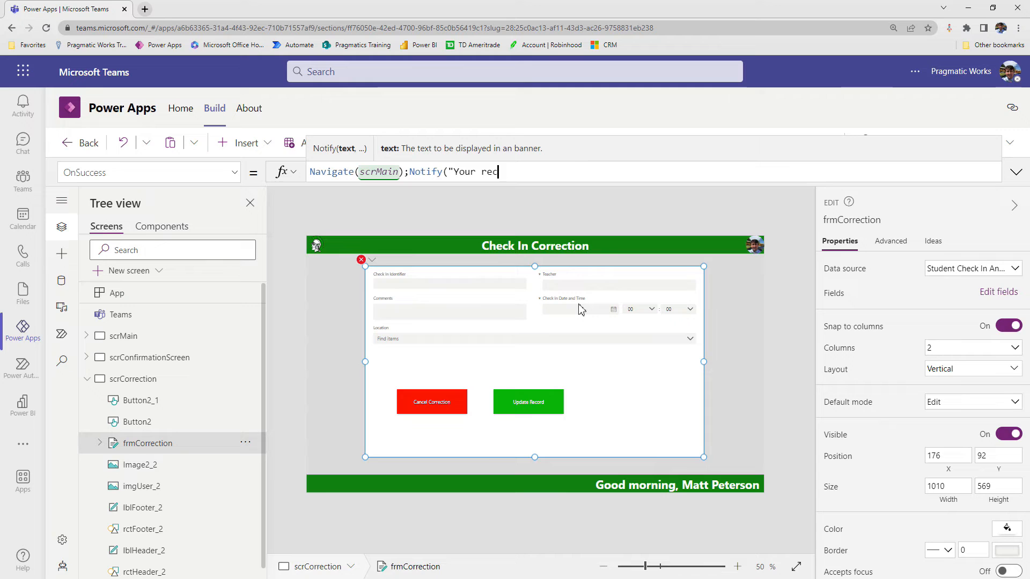
text(ord was updated)
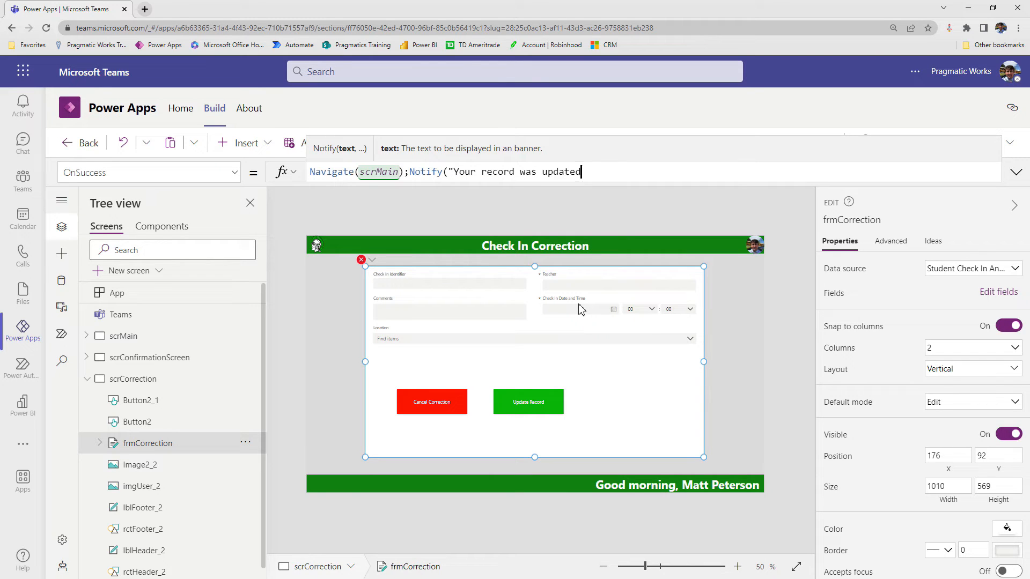
text(",)
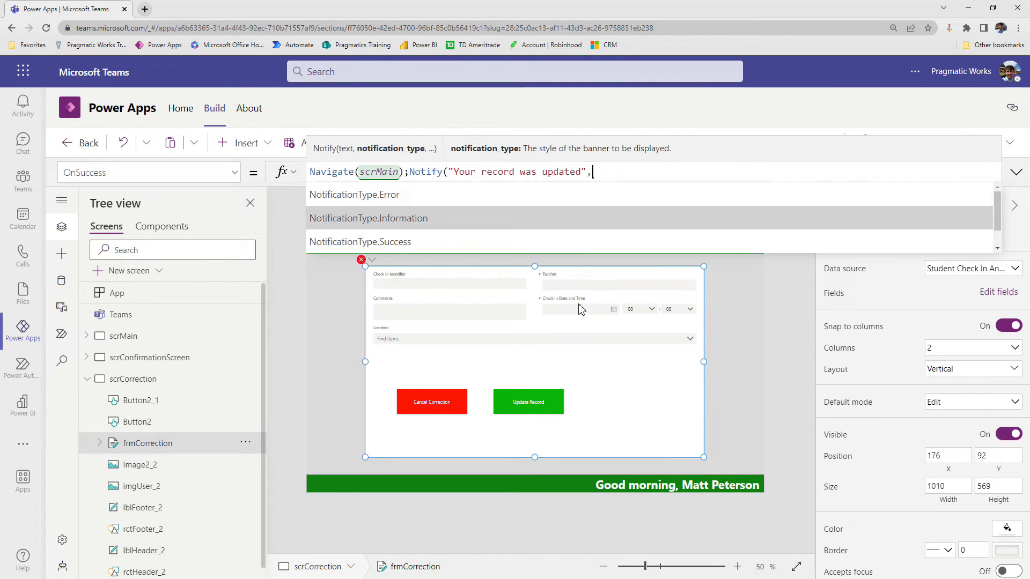
click(360, 242)
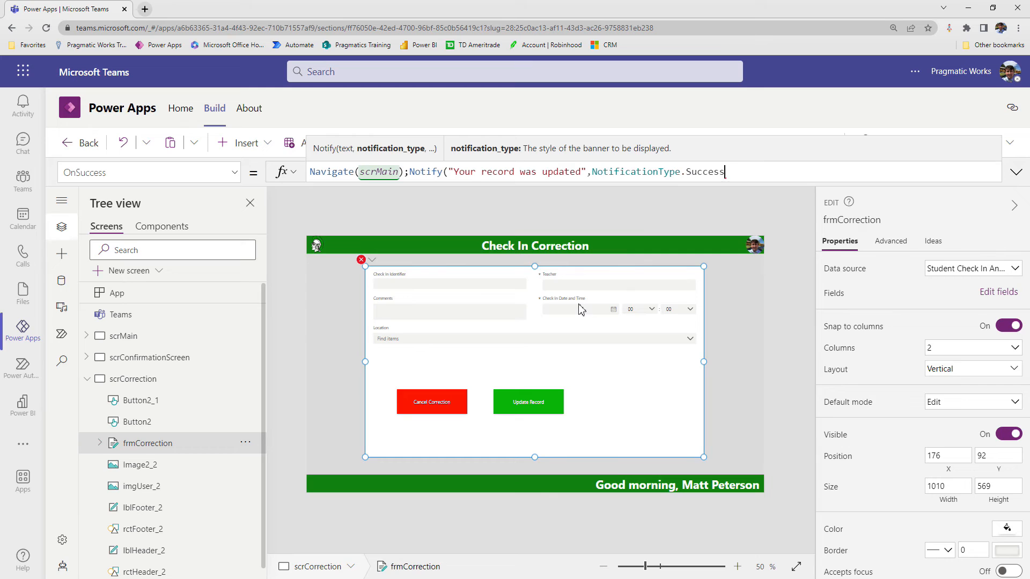
text(,250)
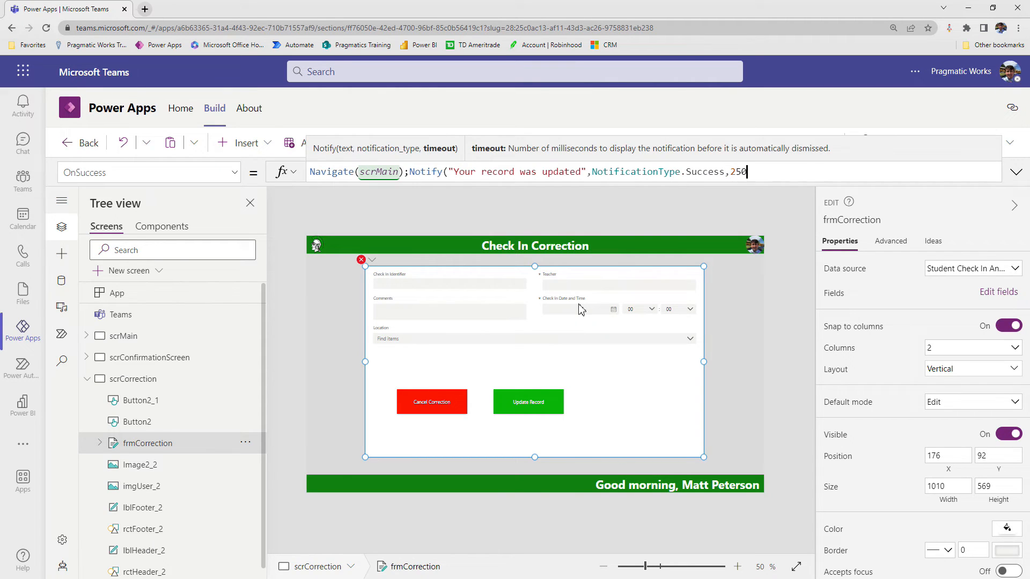
text(0))
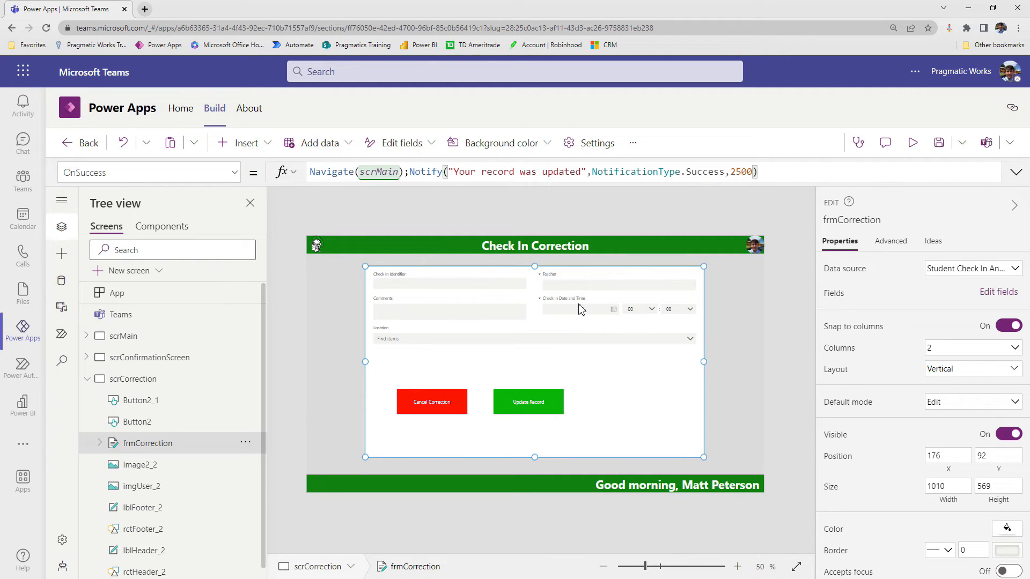
Add NewForm(frmCheckIn) after the notification and preview the app.
text(;)
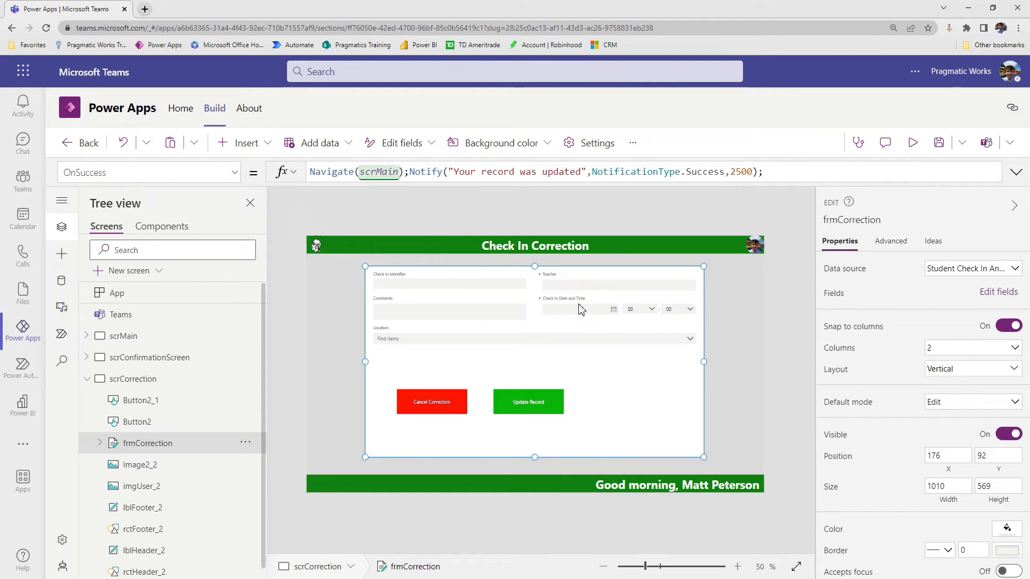
text(NewForm()
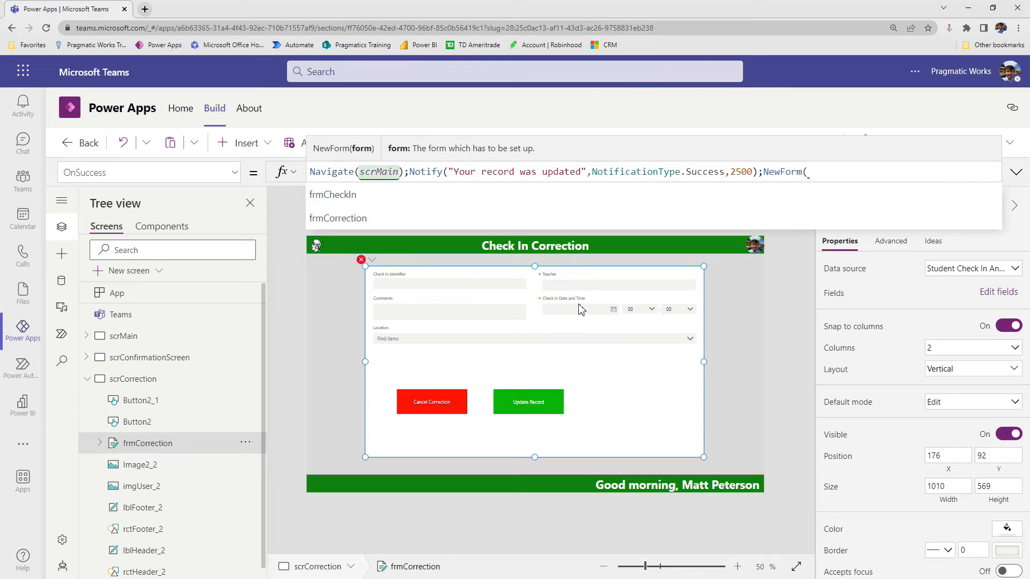
click(333, 195)
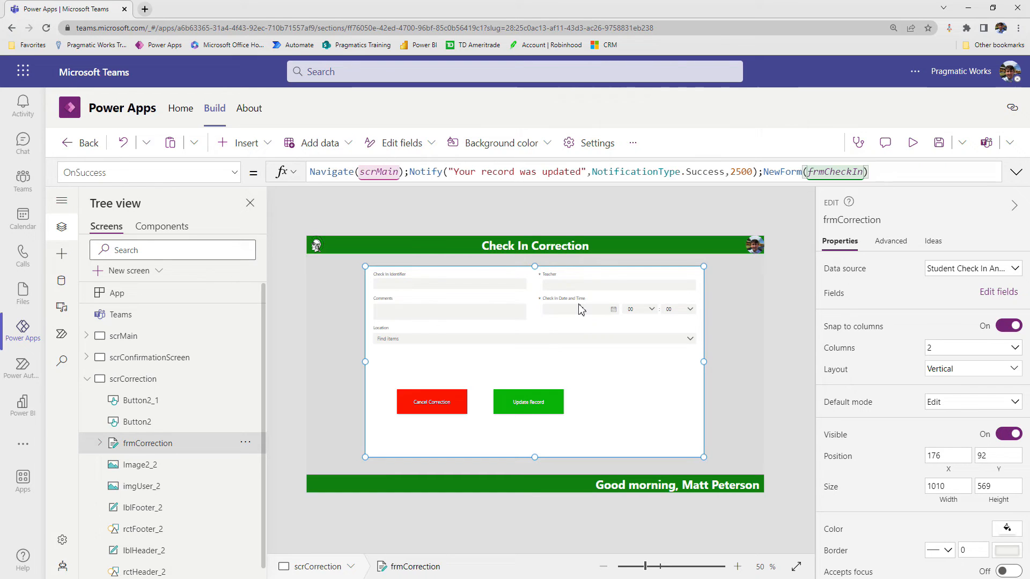
click(123, 336)
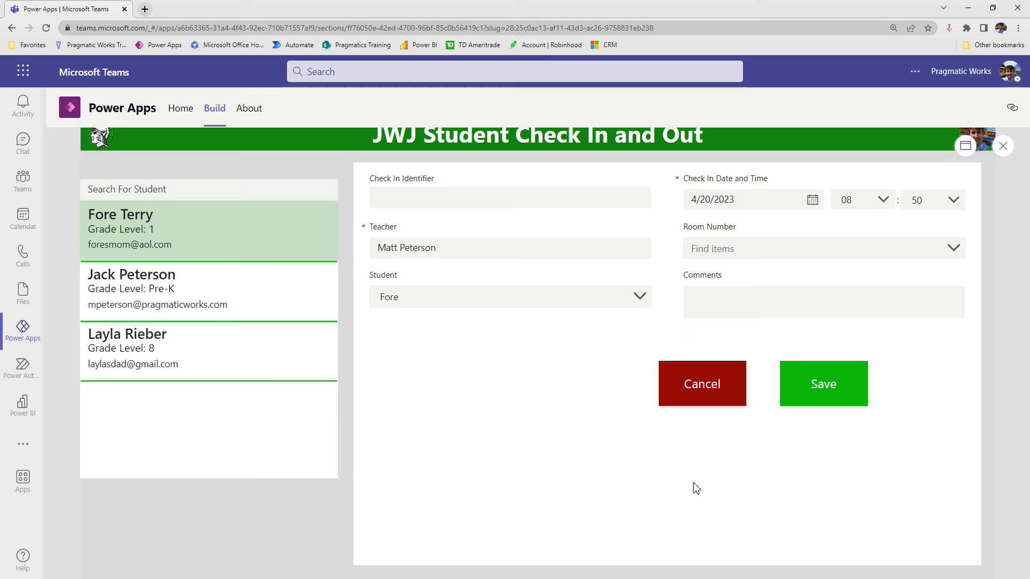
click(208, 349)
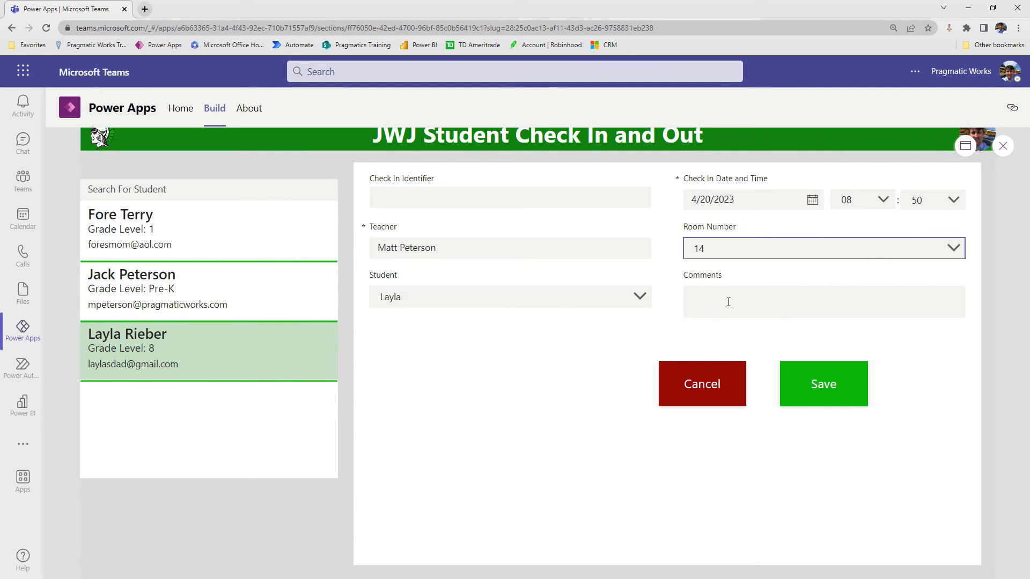
text(Llu)
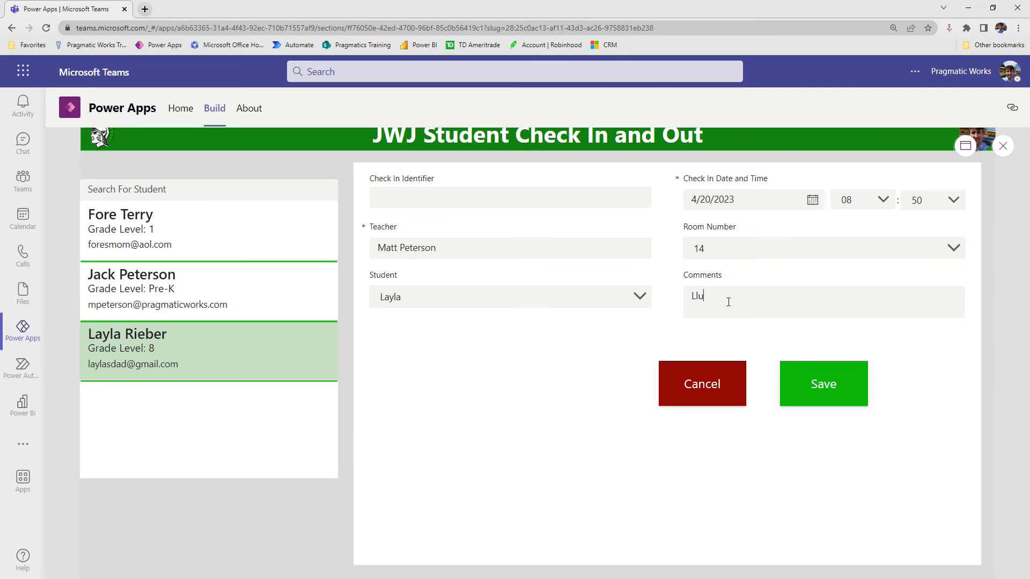
text(Lunch Help)
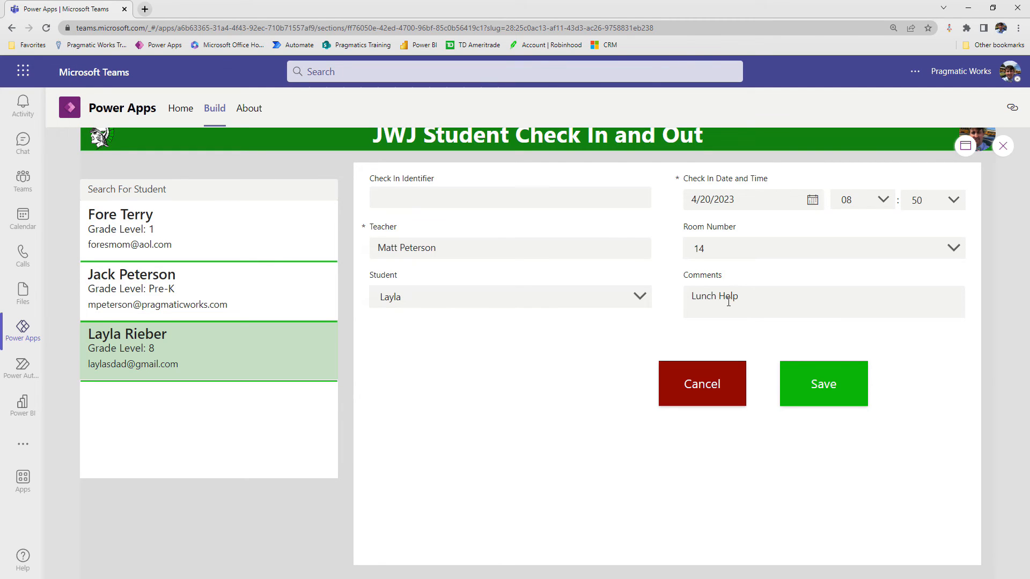
click(822, 384)
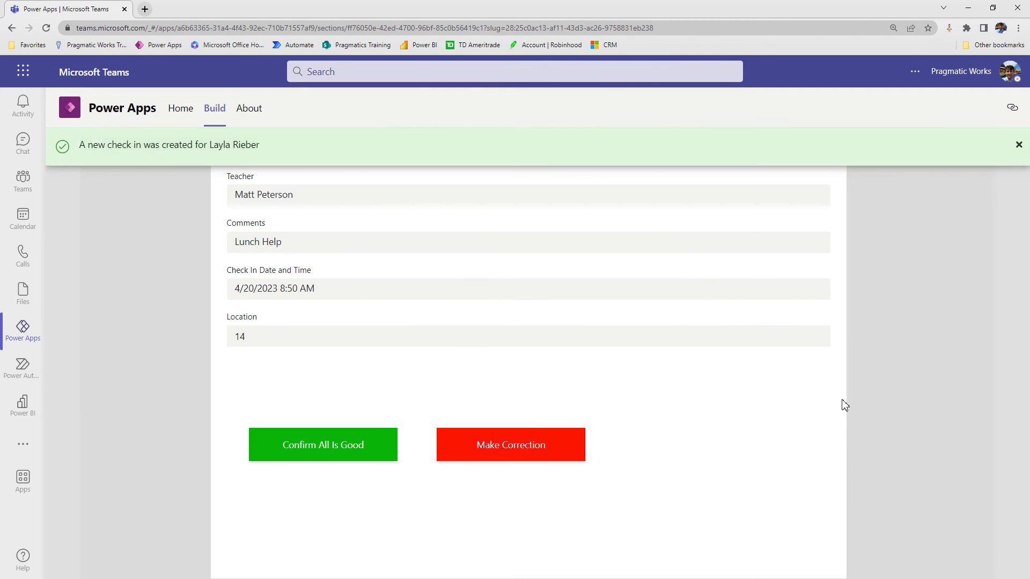
mouse_move(296, 383)
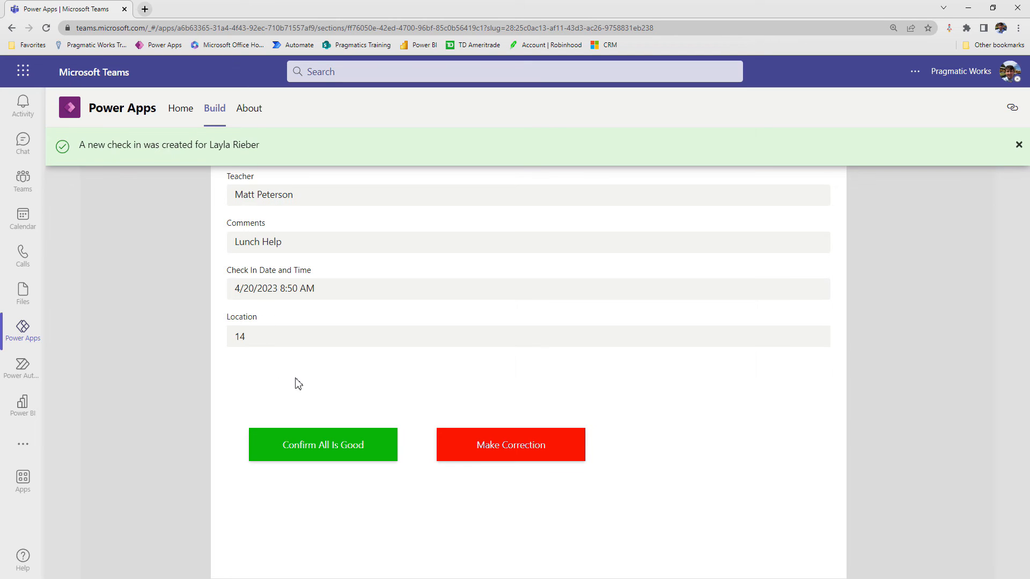
mouse_move(263, 360)
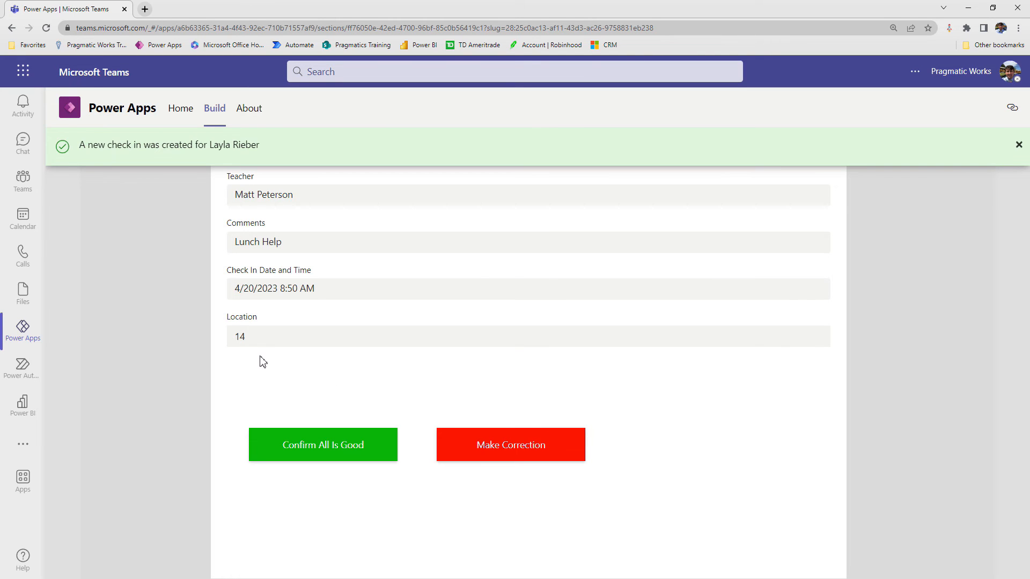
click(510, 445)
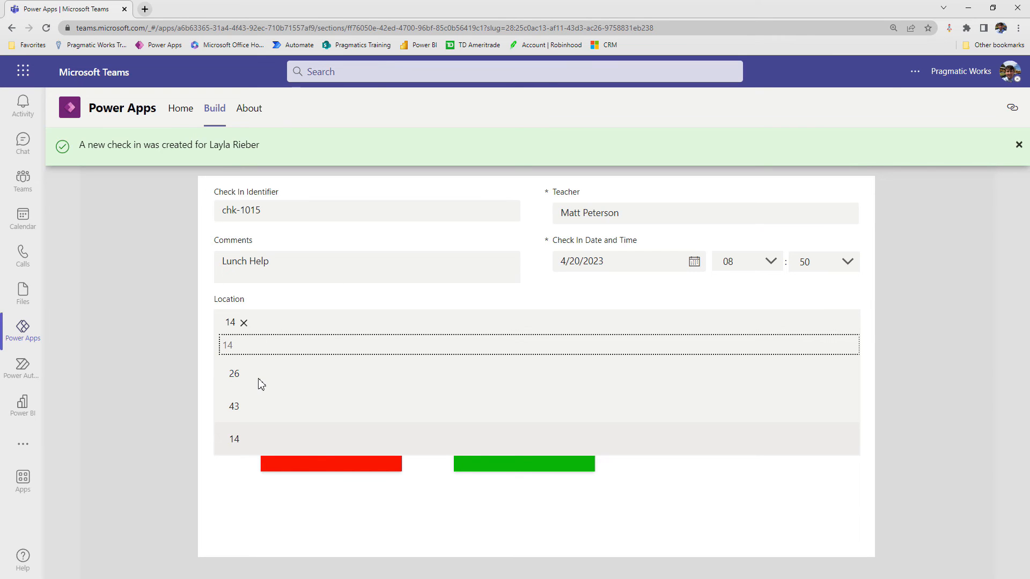
click(234, 373)
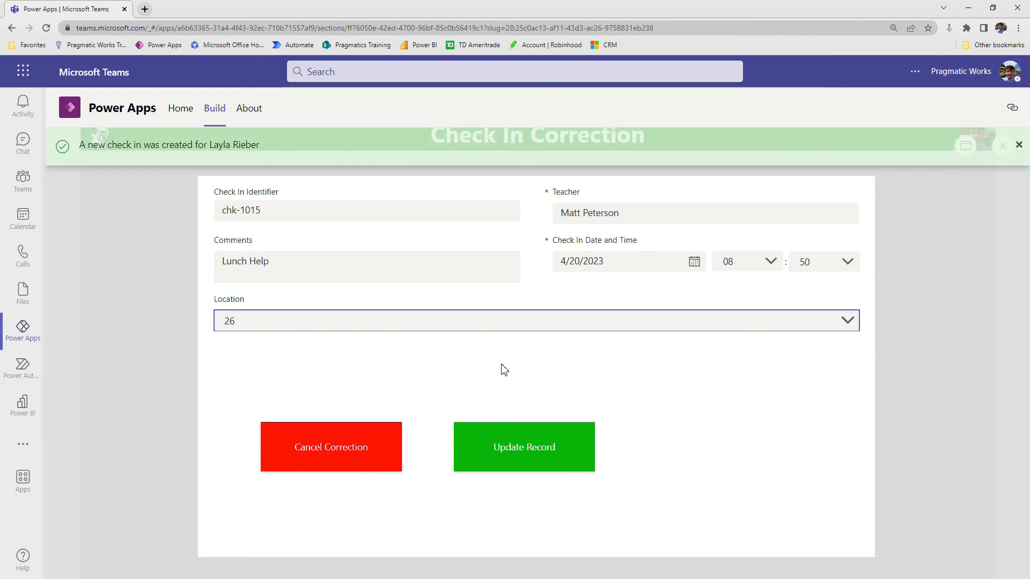
click(846, 261)
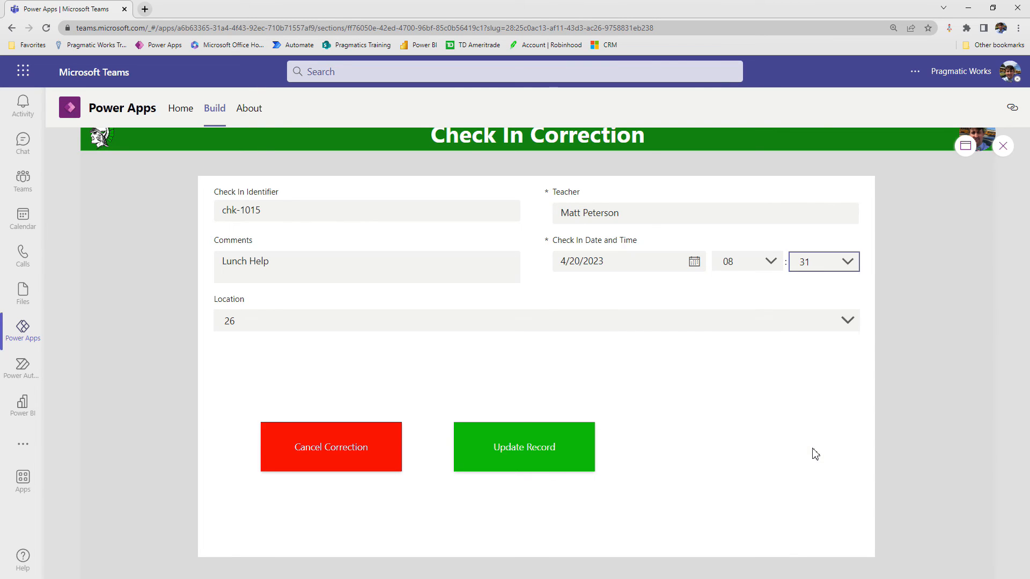
mouse_move(524, 446)
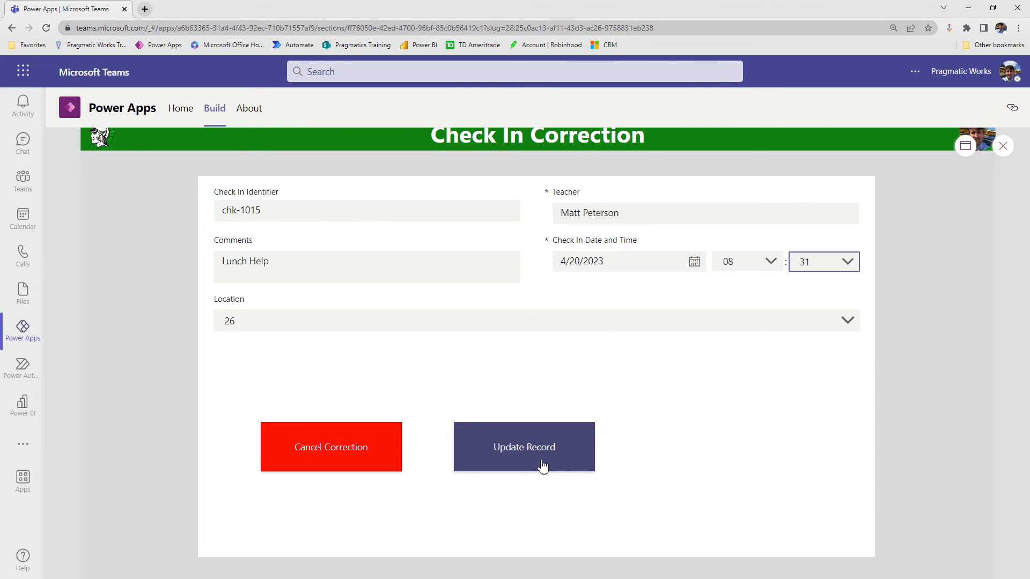
click(524, 446)
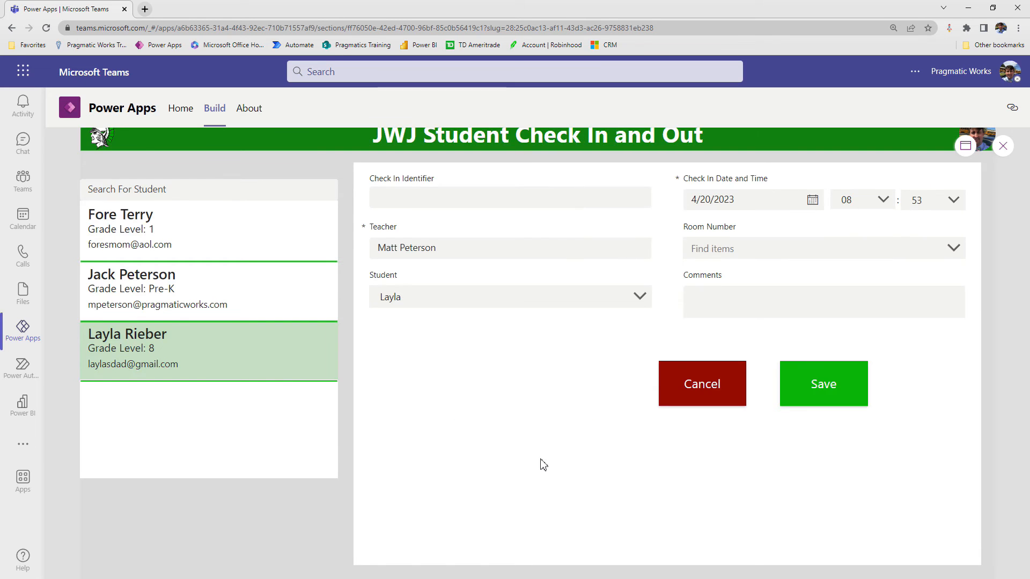
click(822, 384)
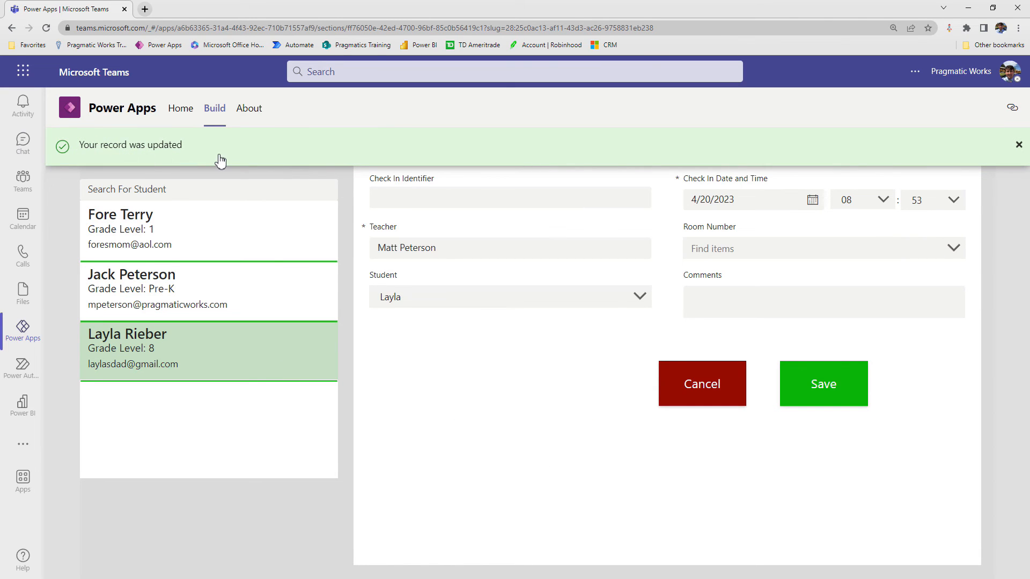
mouse_move(459, 506)
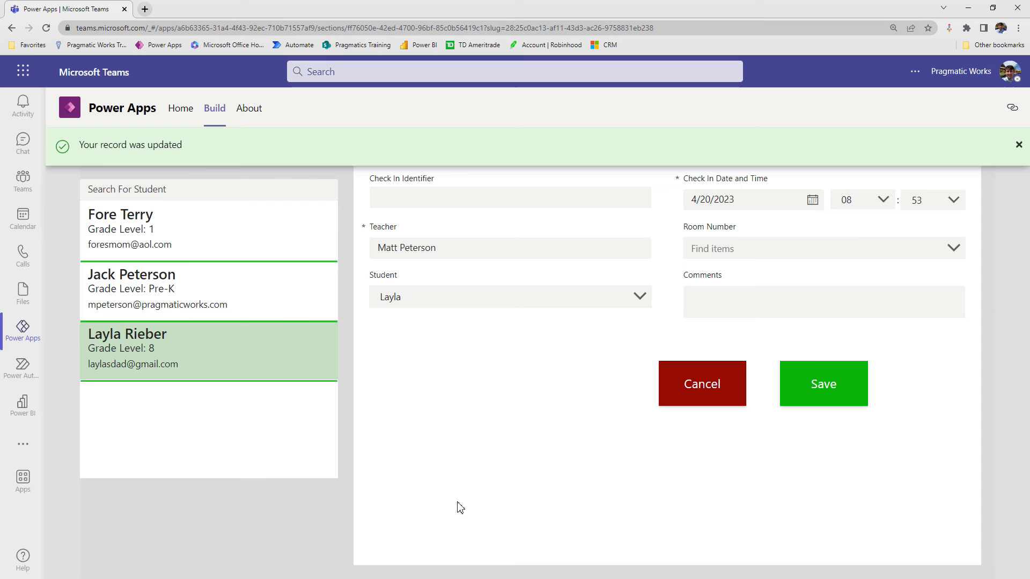
click(1018, 144)
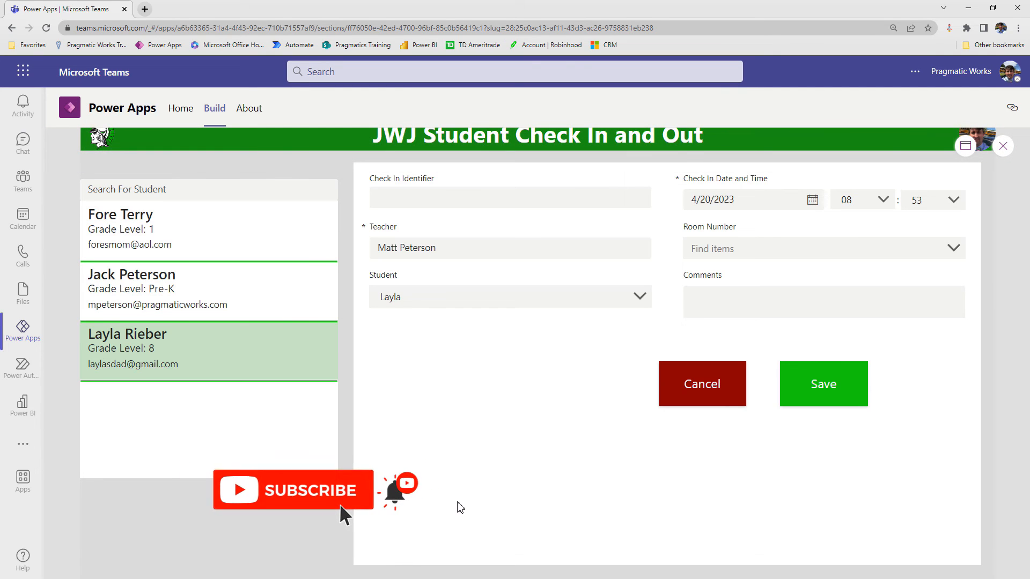